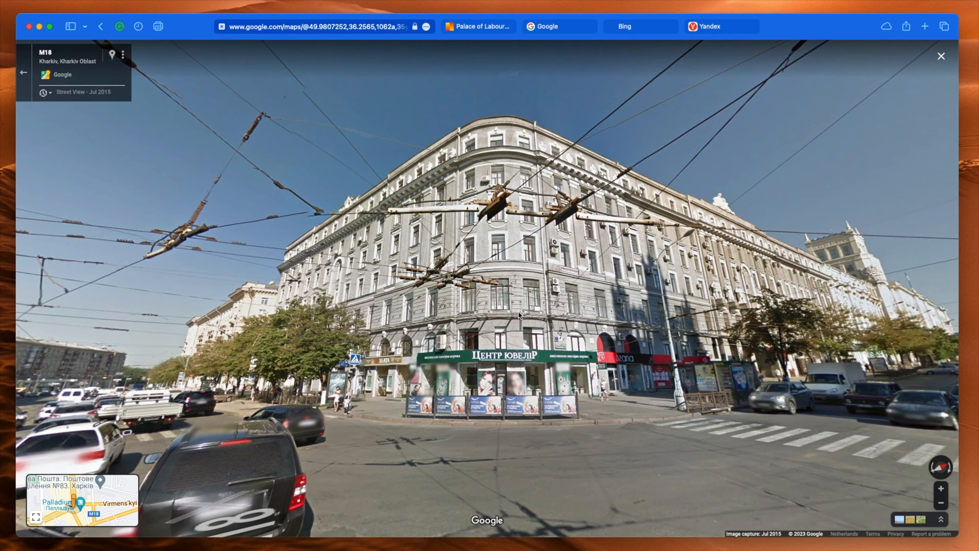
{"action": "mouse_move", "coordinate": [517, 314]}
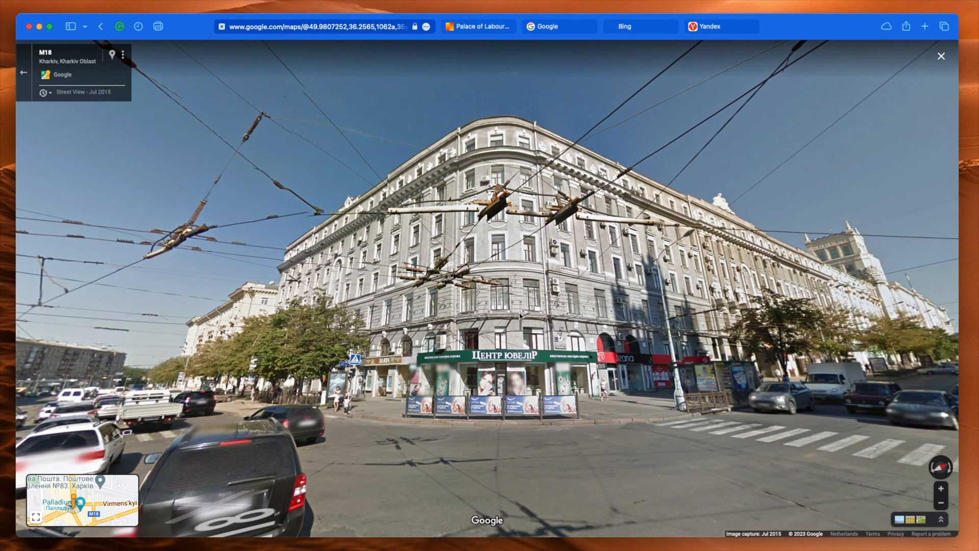
Return from the Palace of Labour page to the building's Street View and close the screenshot preview.
{"action": "left_click", "coordinate": [940, 56]}
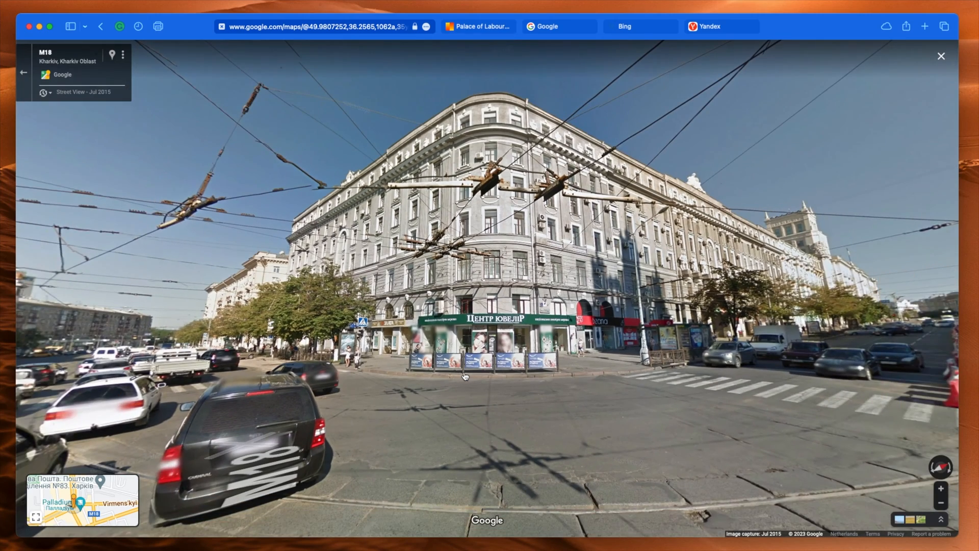
{"action": "mouse_move", "coordinate": [471, 368]}
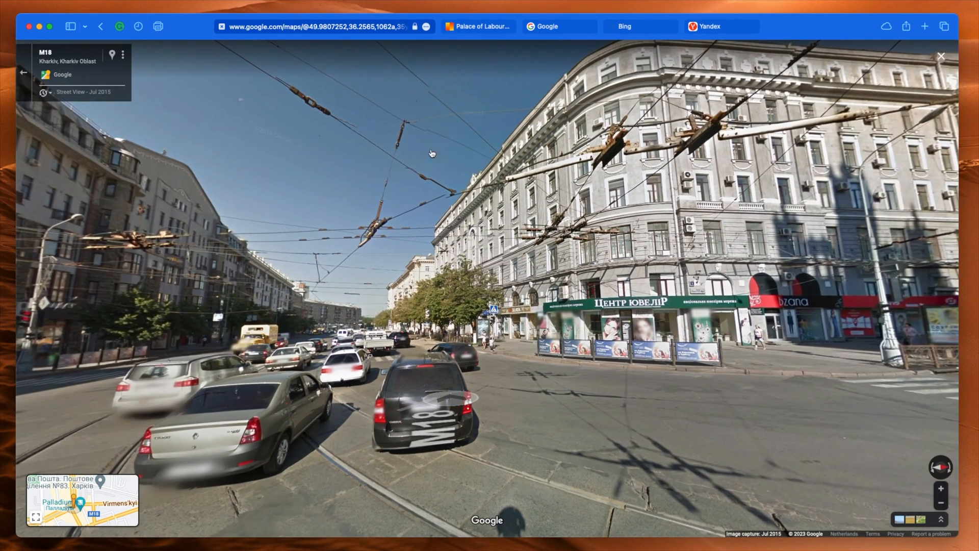
{"action": "mouse_move", "coordinate": [378, 175]}
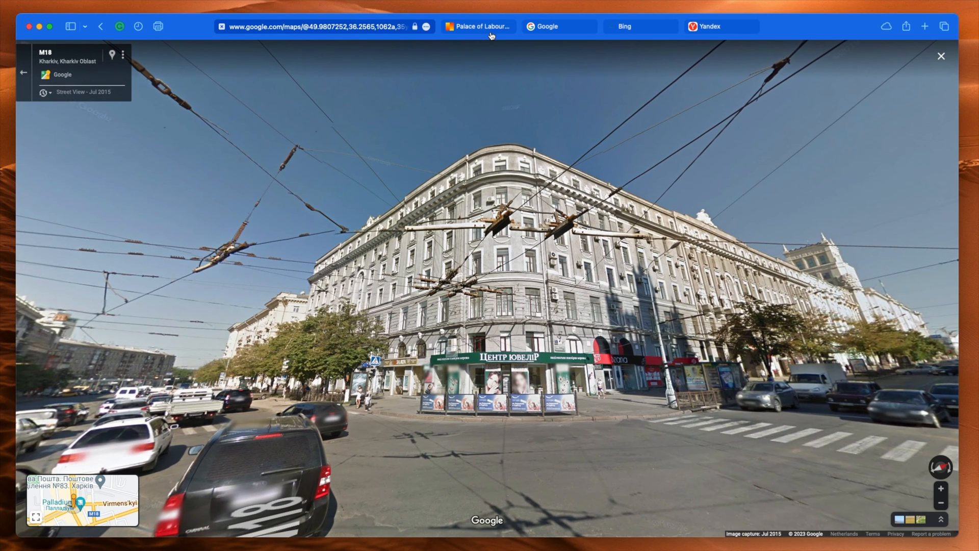
{"action": "left_click", "coordinate": [478, 26]}
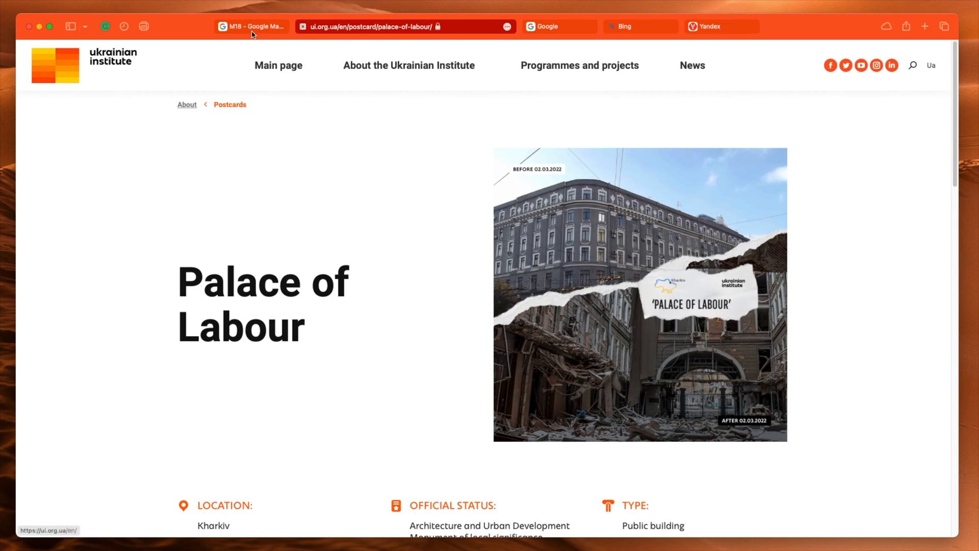
{"action": "left_click", "coordinate": [250, 26]}
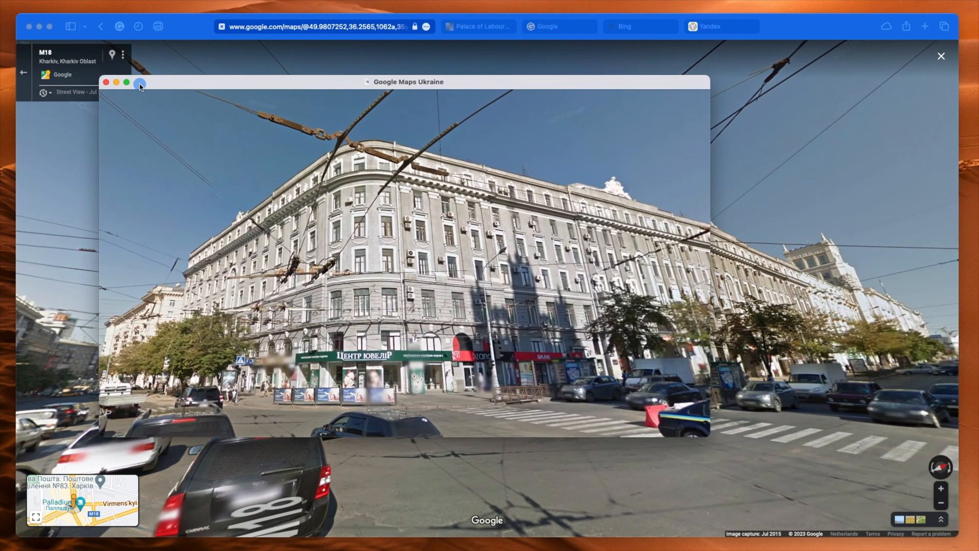
{"action": "left_click", "coordinate": [126, 81]}
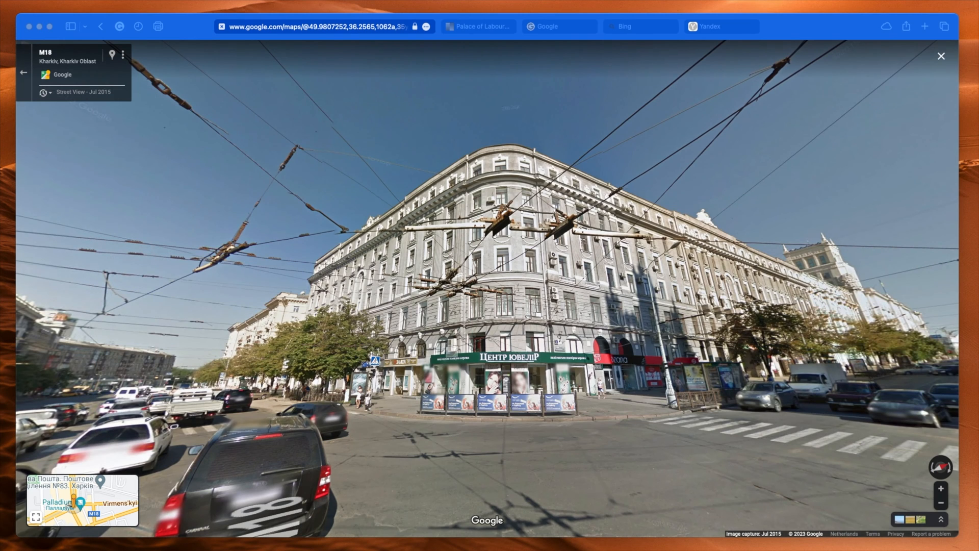
{"action": "mouse_move", "coordinate": [653, 90]}
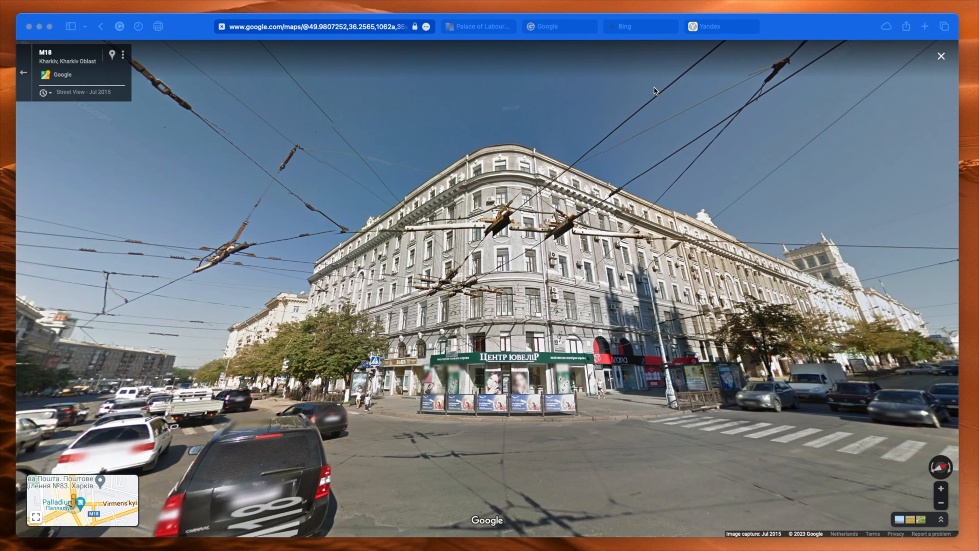
{"action": "mouse_move", "coordinate": [656, 332]}
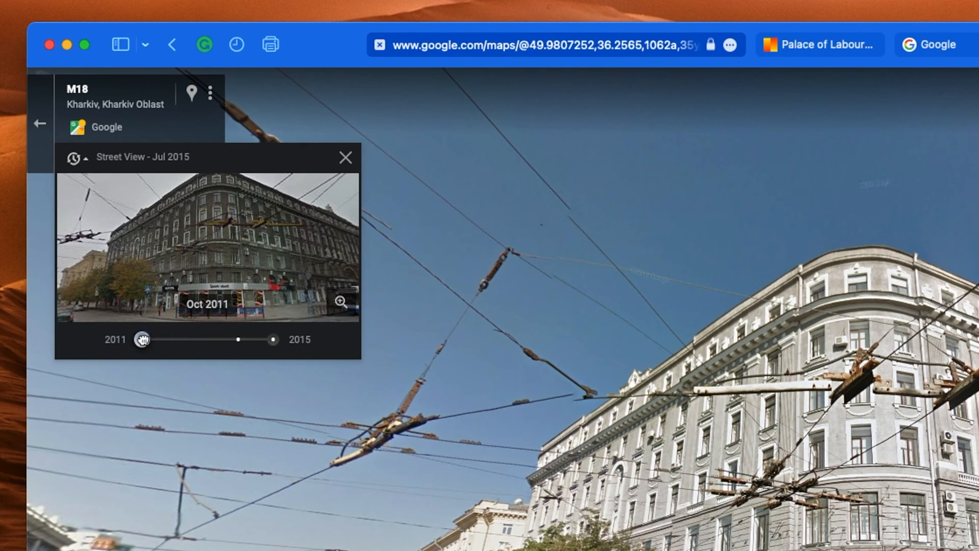
Preview the corner's October 2011, June 2015 and July 2015 Street View imagery.
{"action": "left_click_drag", "start_coordinate": [142, 338], "coordinate": [248, 339]}
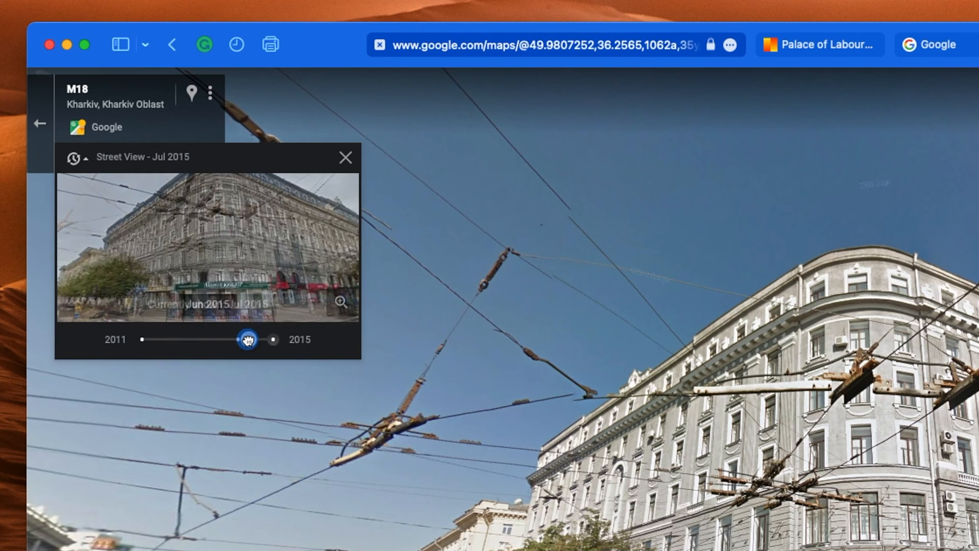
{"action": "left_click_drag", "start_coordinate": [245, 339], "coordinate": [280, 339]}
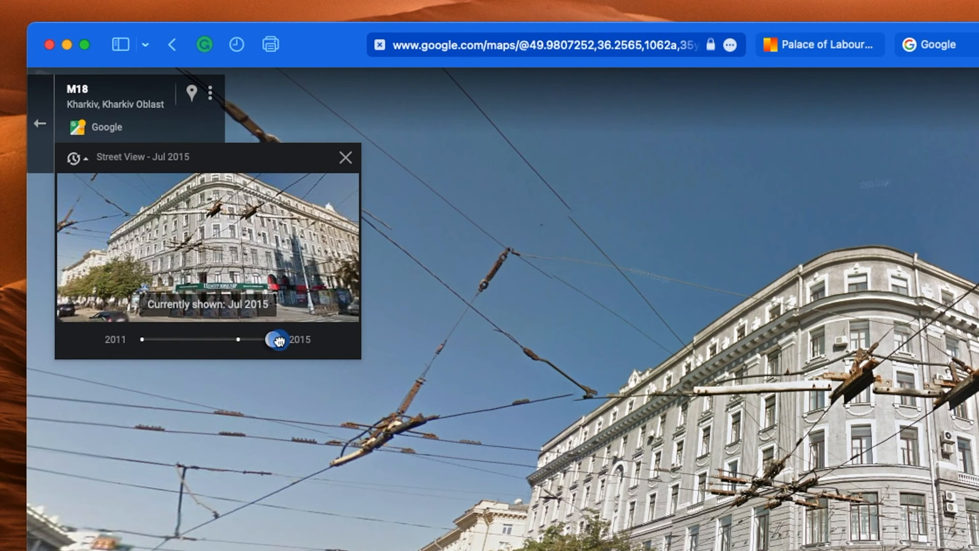
{"action": "left_click_drag", "start_coordinate": [277, 339], "coordinate": [244, 339]}
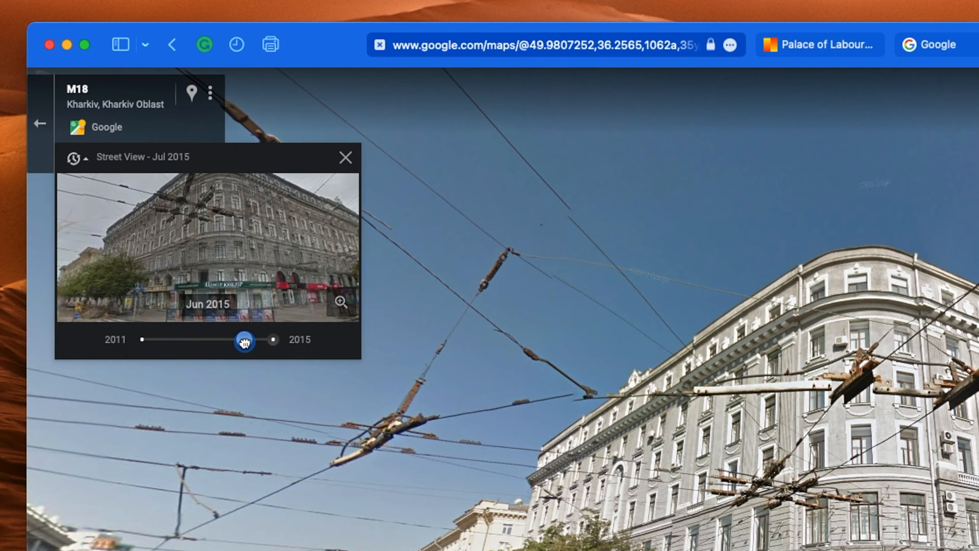
{"action": "left_click_drag", "start_coordinate": [244, 340], "coordinate": [141, 339]}
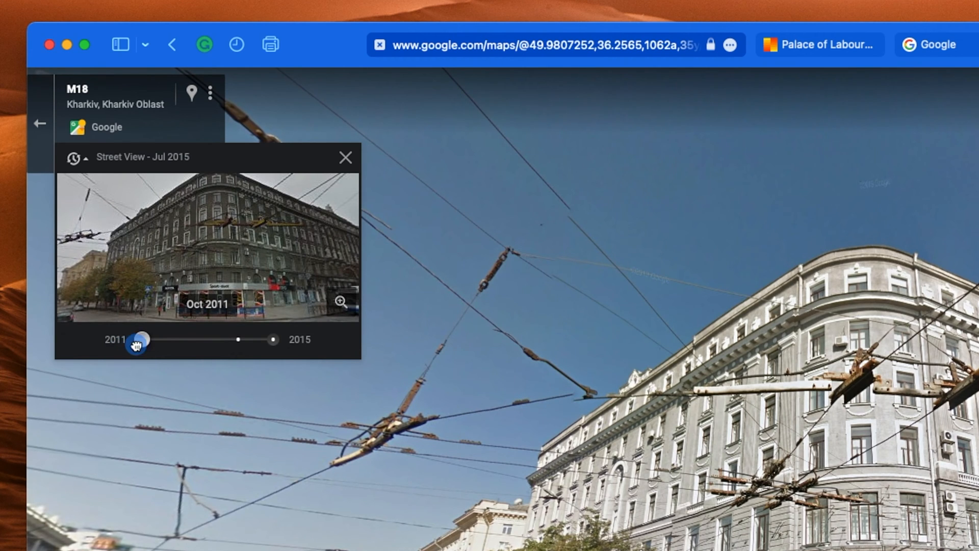
{"action": "left_click_drag", "start_coordinate": [137, 342], "coordinate": [168, 338]}
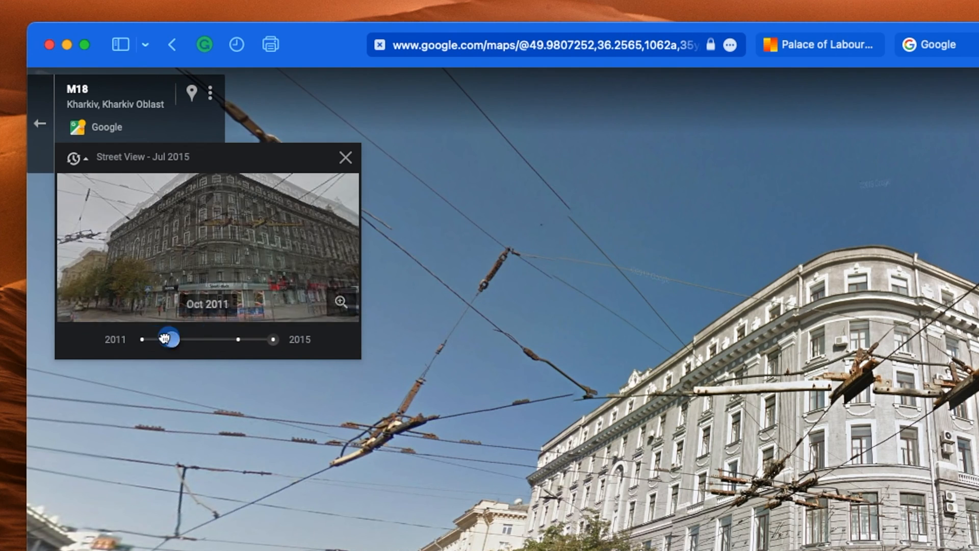
{"action": "left_click_drag", "start_coordinate": [168, 338], "coordinate": [270, 339]}
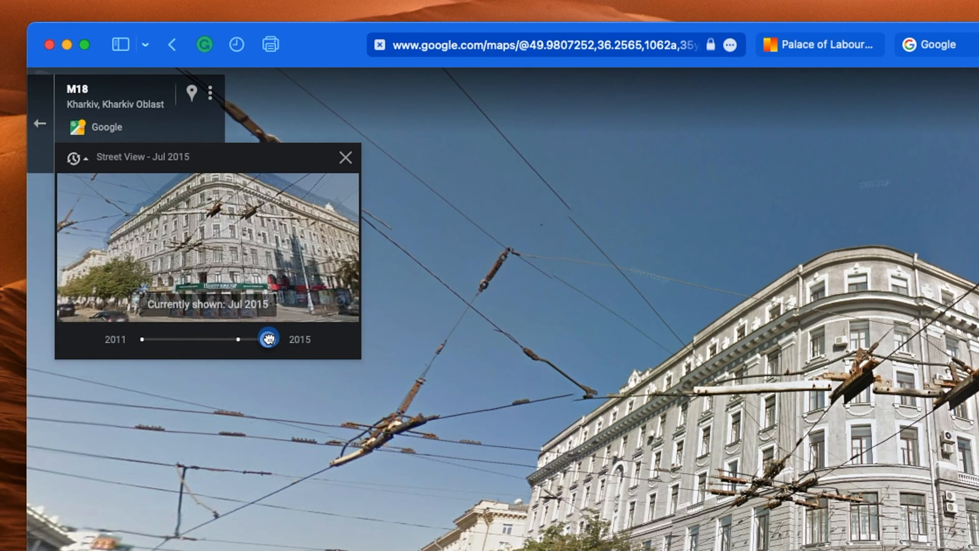
{"action": "left_click_drag", "start_coordinate": [269, 339], "coordinate": [195, 339]}
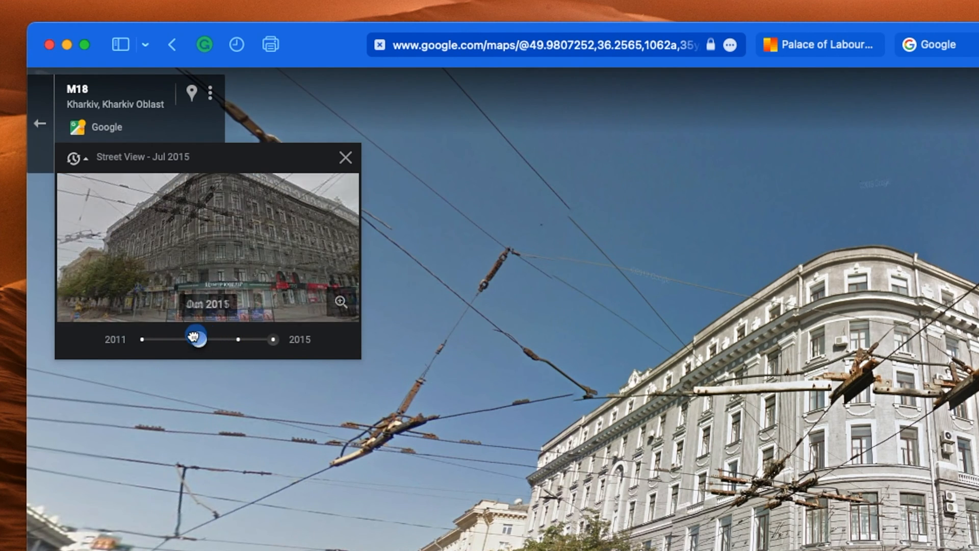
{"action": "left_click_drag", "start_coordinate": [193, 338], "coordinate": [207, 339]}
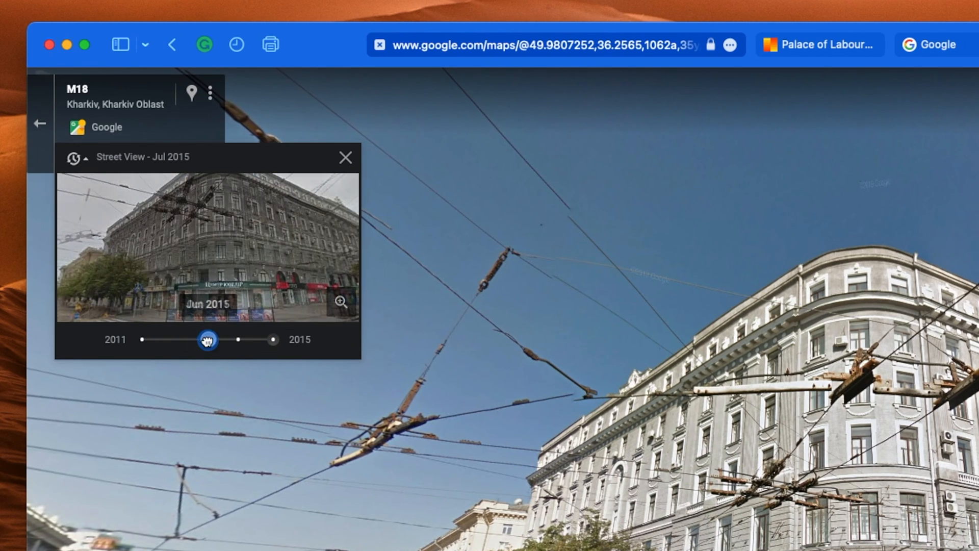
{"action": "left_click_drag", "start_coordinate": [207, 339], "coordinate": [130, 343]}
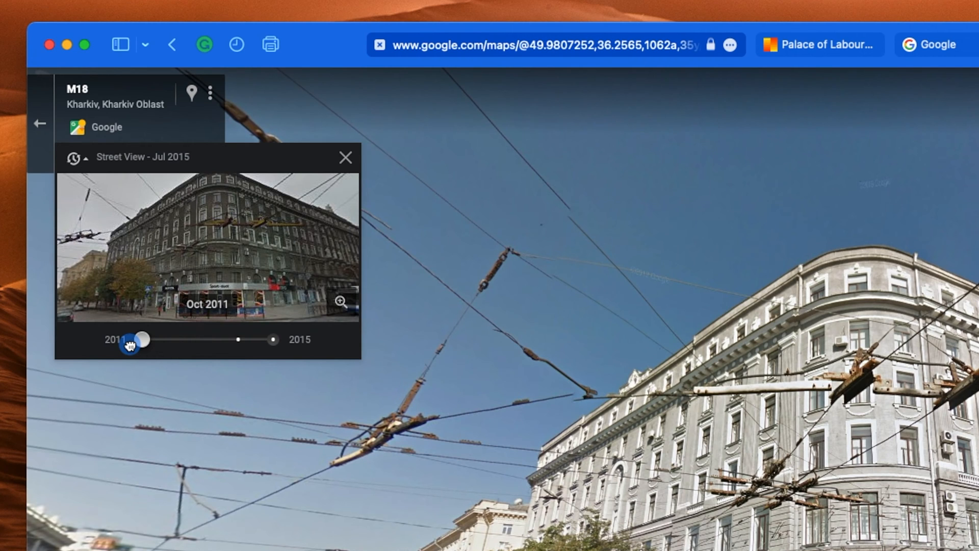
{"action": "left_click_drag", "start_coordinate": [131, 339], "coordinate": [253, 339]}
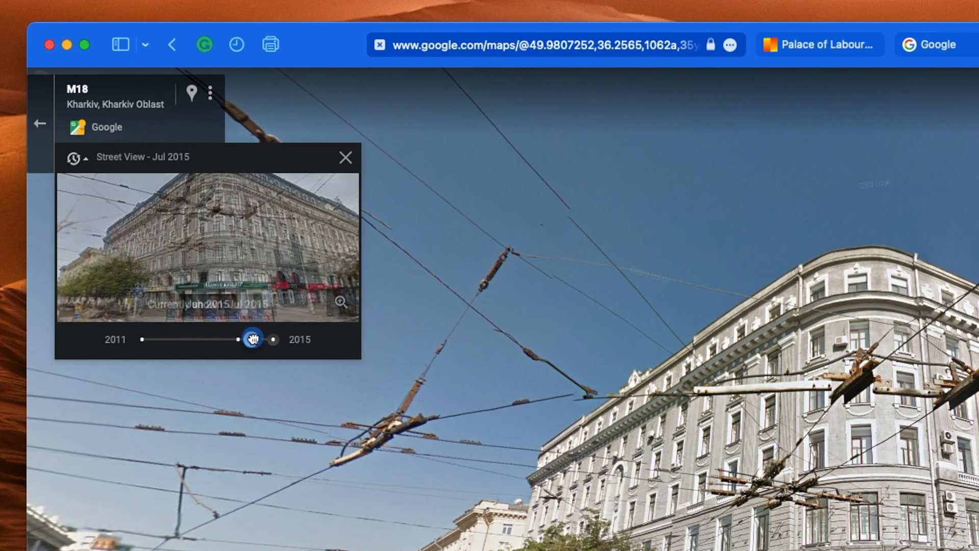
{"action": "left_click_drag", "start_coordinate": [253, 339], "coordinate": [141, 339]}
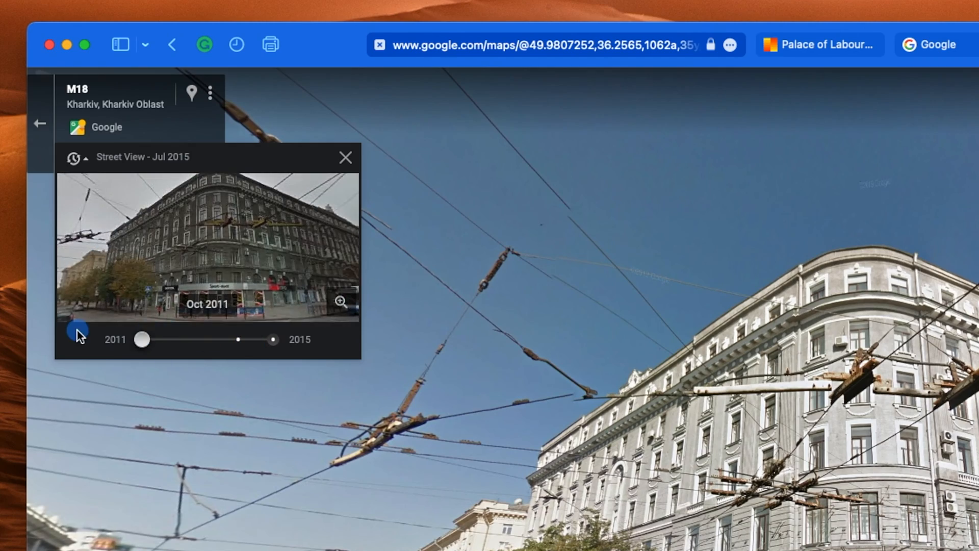
Close the imagery preview and start a Google search by image with the screenshot.
{"action": "left_click", "coordinate": [345, 156]}
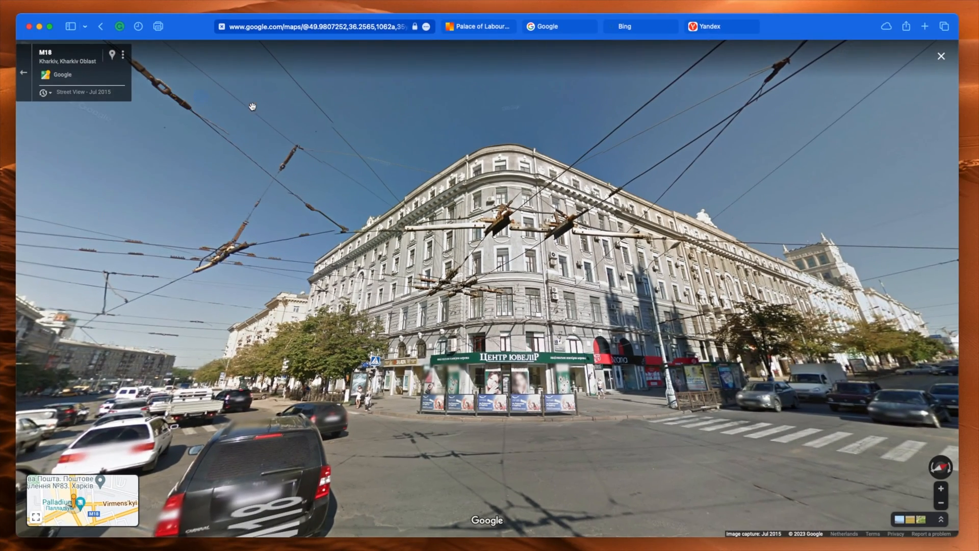
{"action": "left_click", "coordinate": [546, 26]}
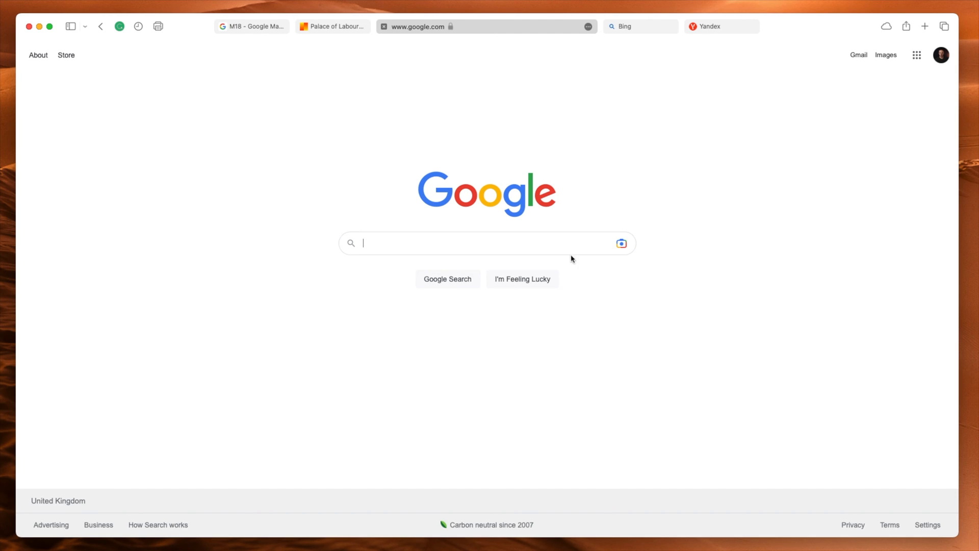
{"action": "mouse_move", "coordinate": [630, 269]}
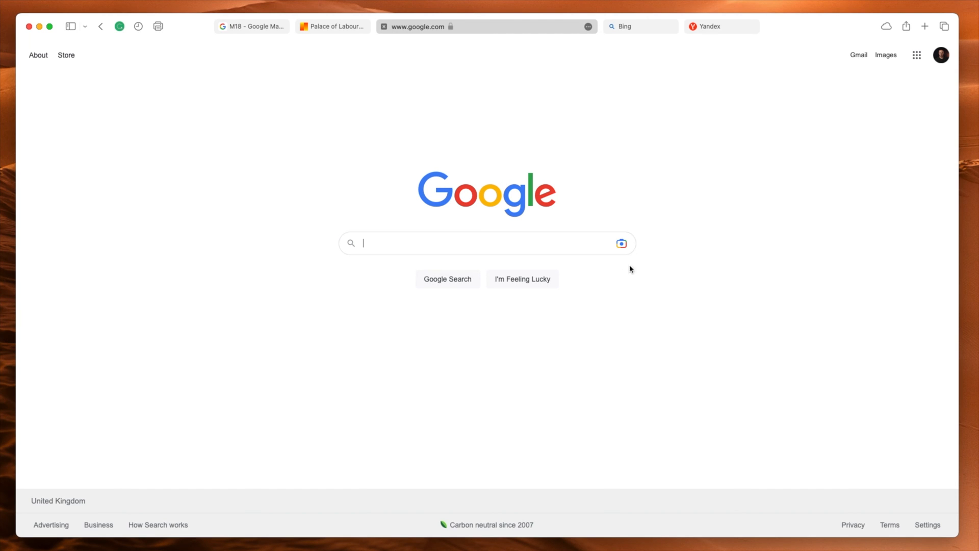
{"action": "mouse_move", "coordinate": [620, 243]}
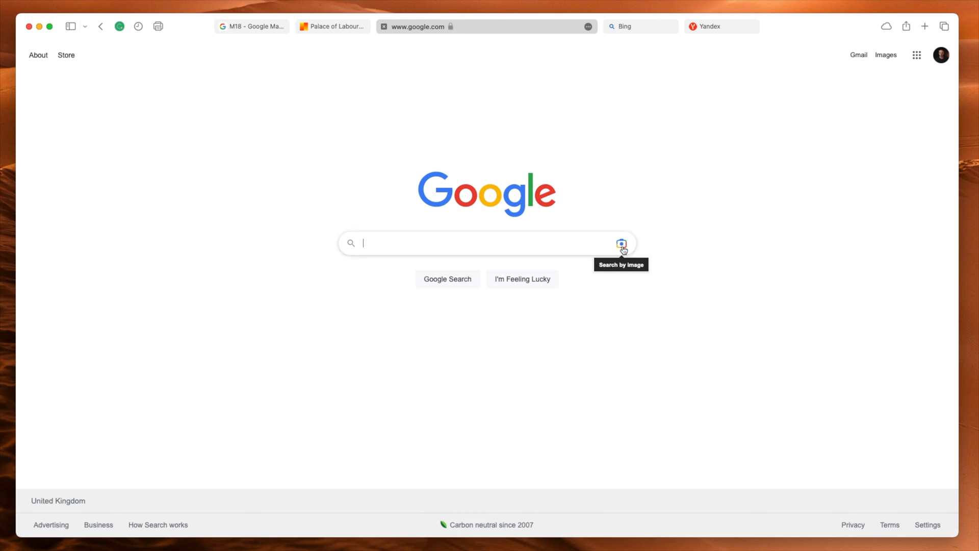
{"action": "left_click", "coordinate": [621, 242]}
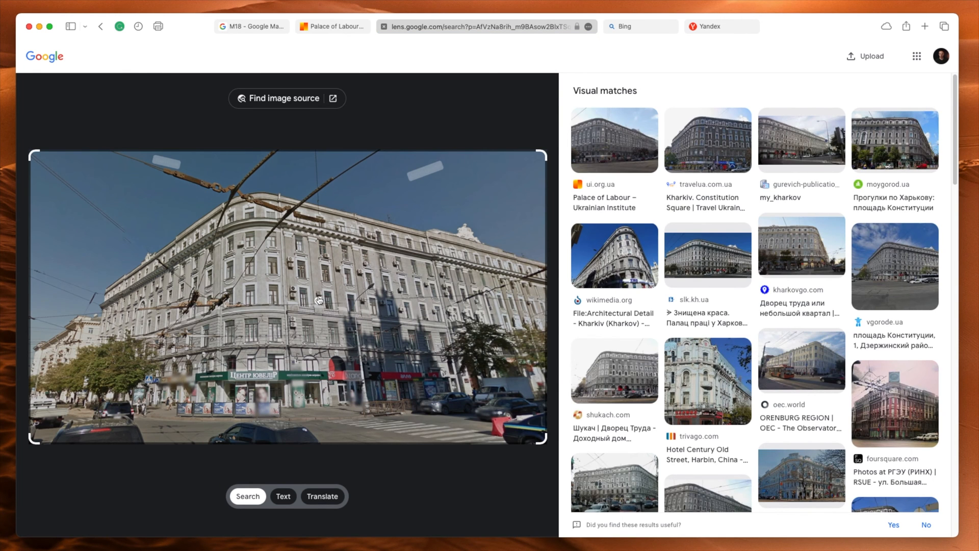
{"action": "mouse_move", "coordinate": [320, 303]}
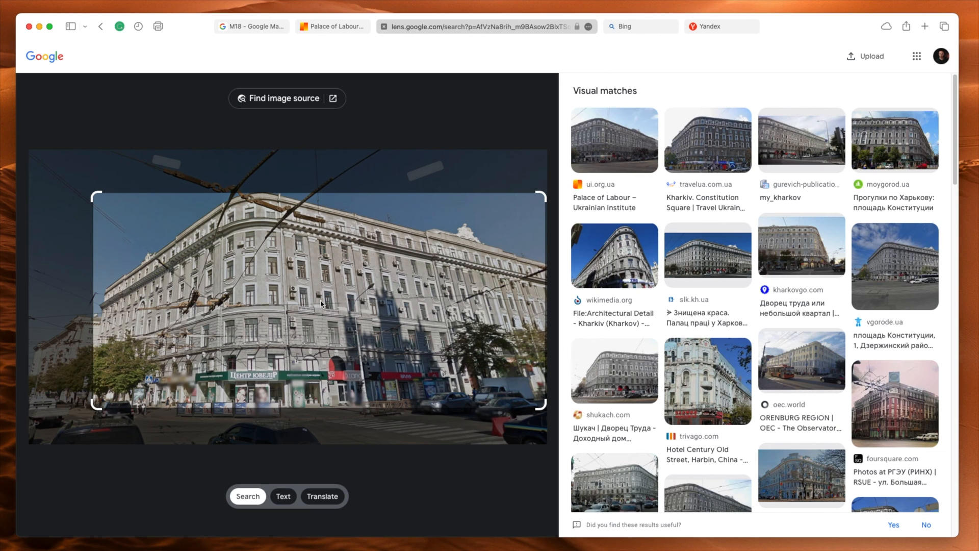
{"action": "mouse_move", "coordinate": [552, 159]}
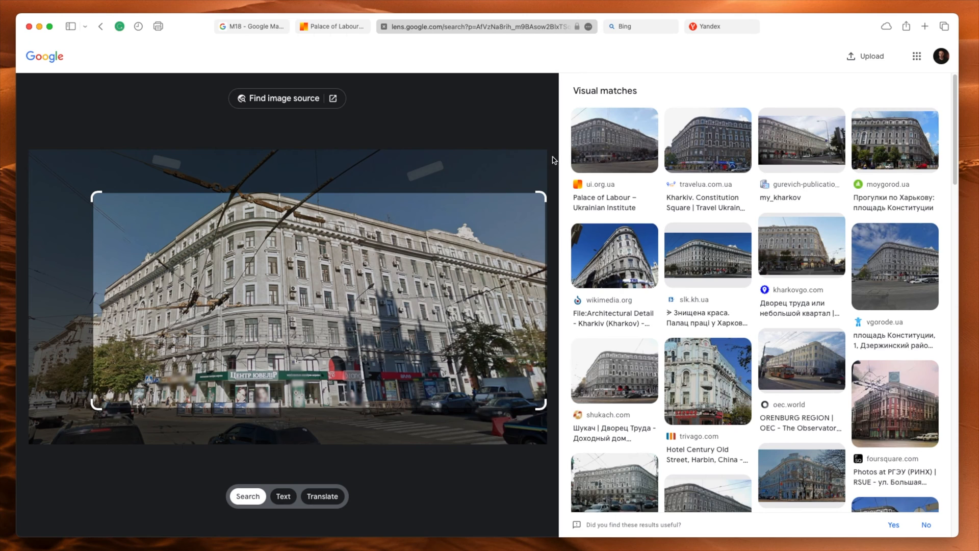
{"action": "mouse_move", "coordinate": [318, 49]}
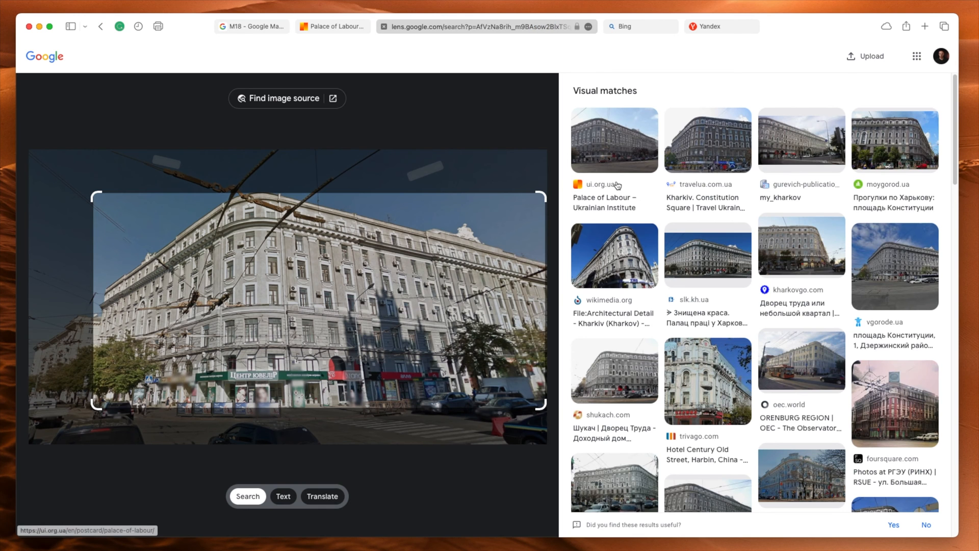
{"action": "mouse_move", "coordinate": [477, 218]}
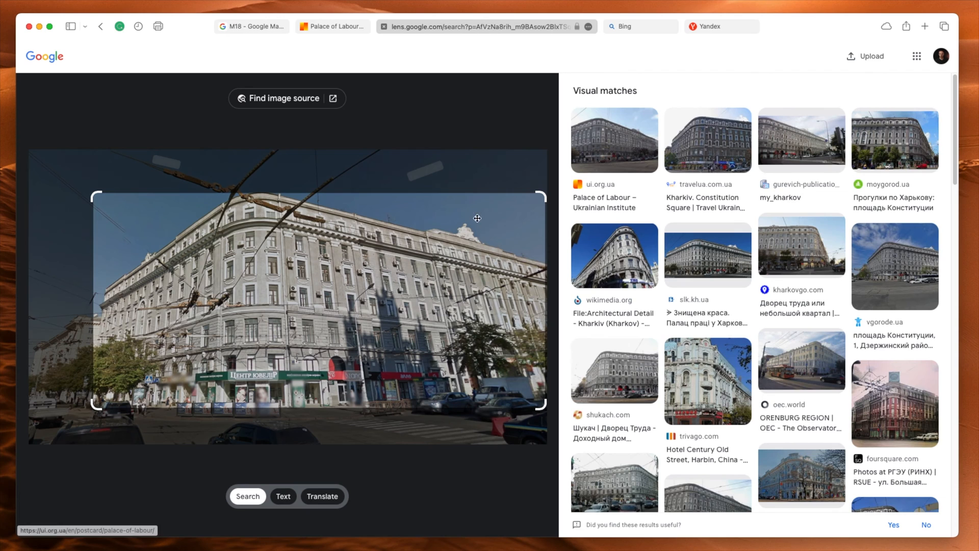
{"action": "mouse_move", "coordinate": [598, 126]}
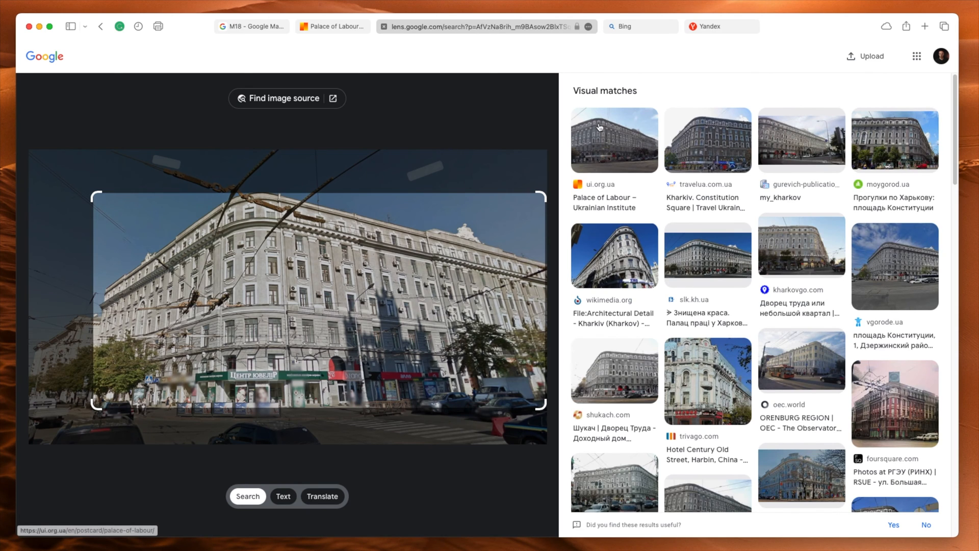
{"action": "mouse_move", "coordinate": [598, 129]}
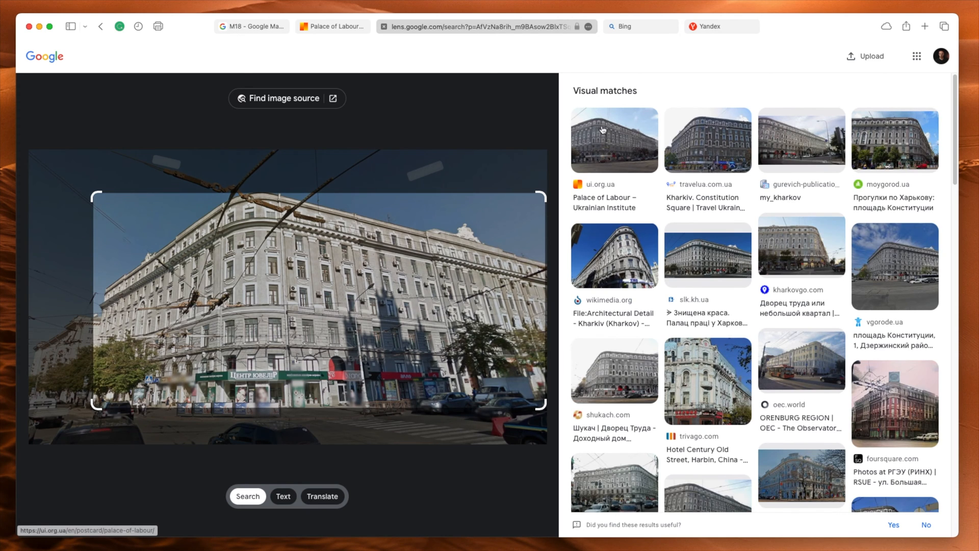
{"action": "mouse_move", "coordinate": [248, 211]}
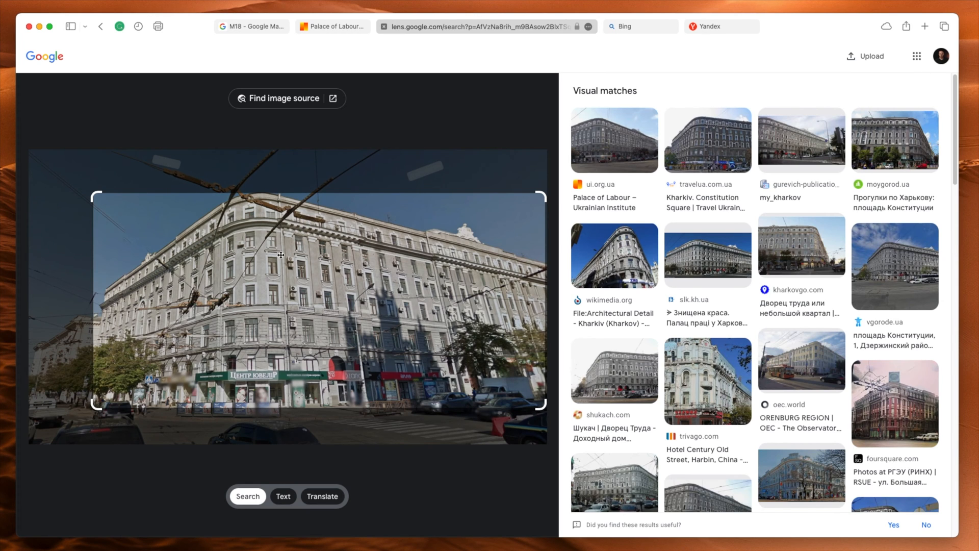
{"action": "mouse_move", "coordinate": [601, 162]}
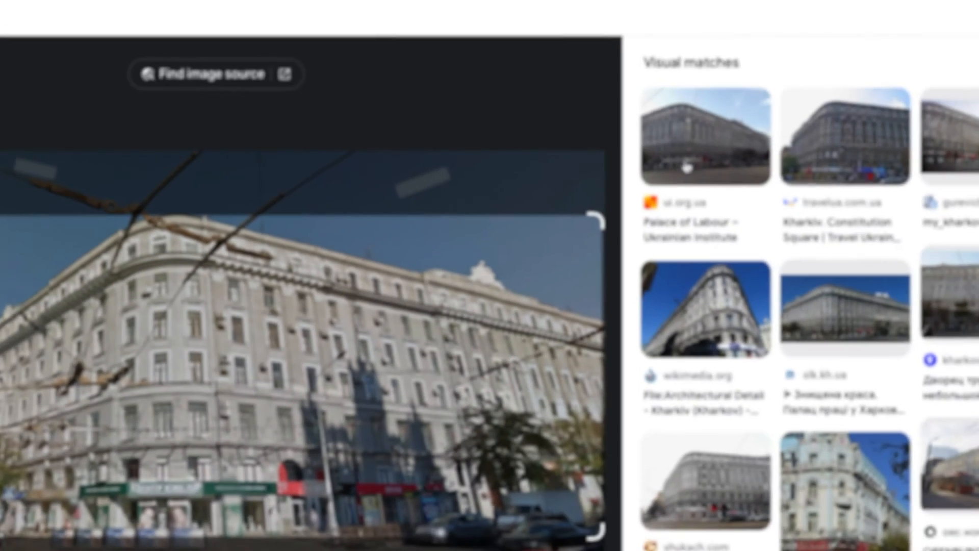
Open the ui.org.ua Palace of Labour postcard page, view its Wikipedia photo and scroll through History.
{"action": "left_click", "coordinate": [704, 136]}
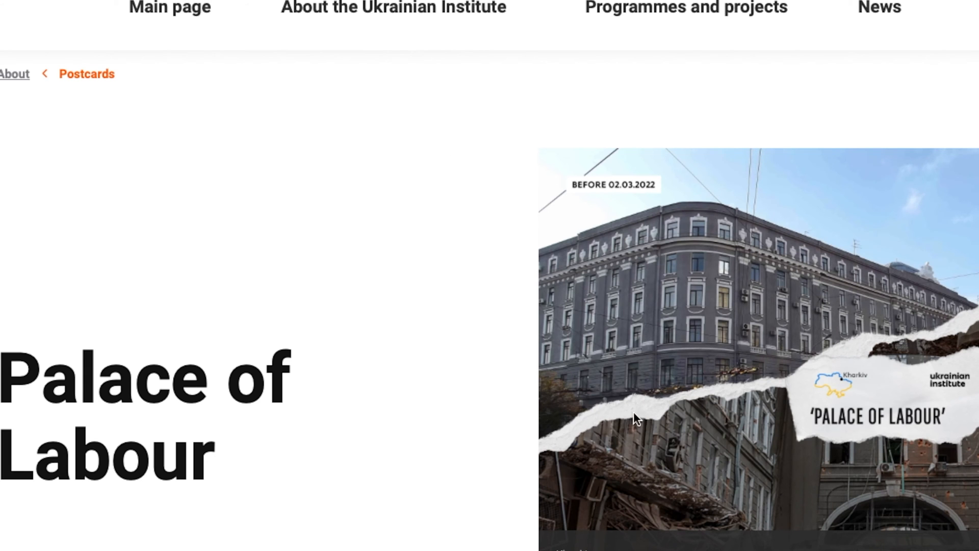
{"action": "scroll", "scroll_direction": "down", "scroll_amount": 3}
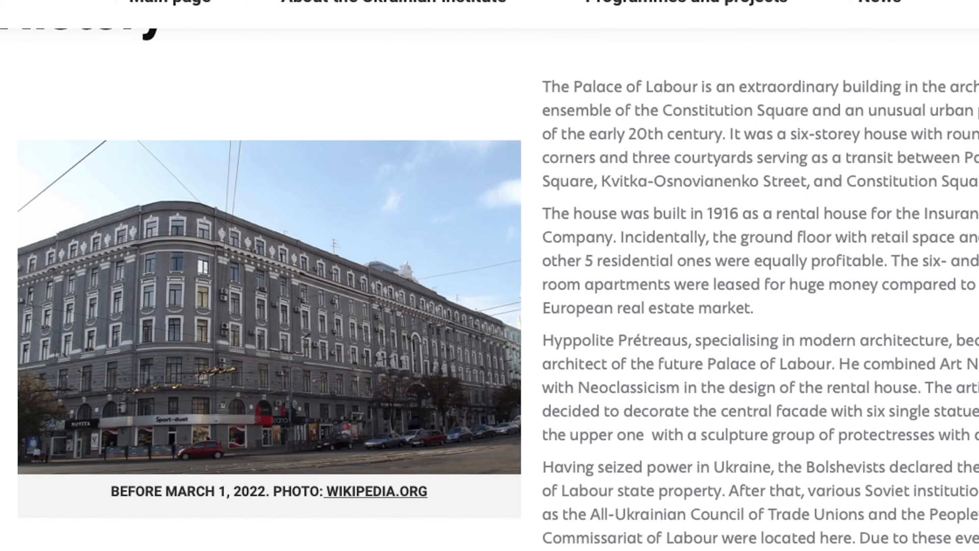
{"action": "mouse_move", "coordinate": [163, 432]}
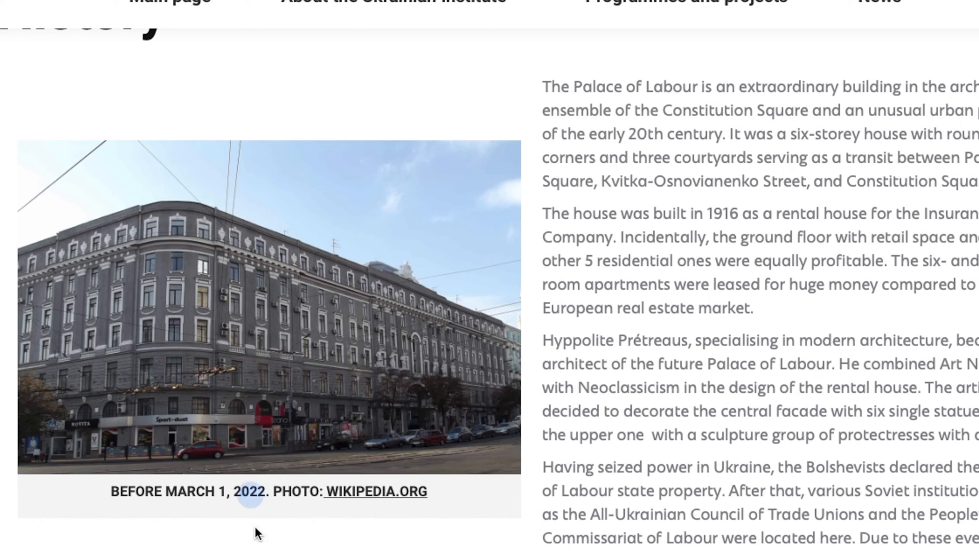
{"action": "mouse_move", "coordinate": [197, 297]}
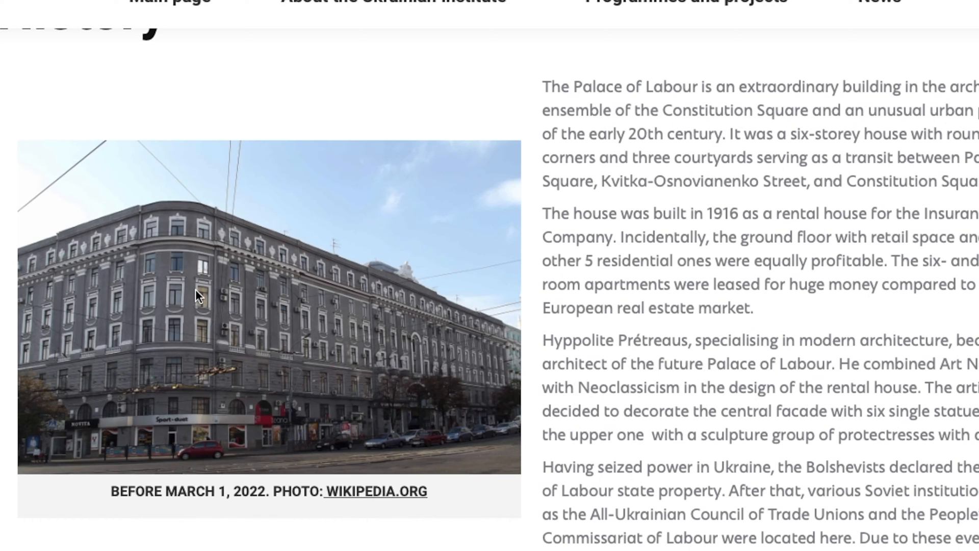
{"action": "double_click", "coordinate": [257, 491]}
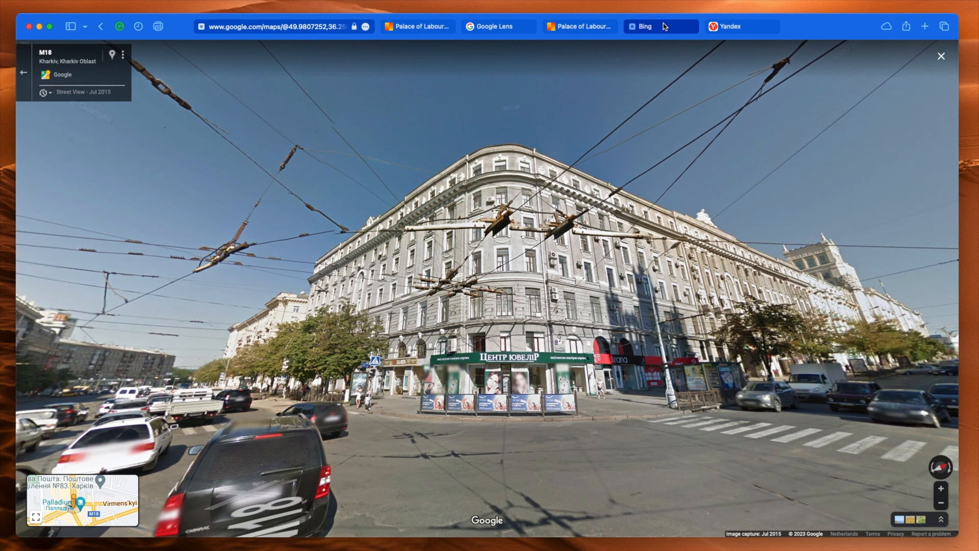
{"action": "left_click", "coordinate": [494, 26]}
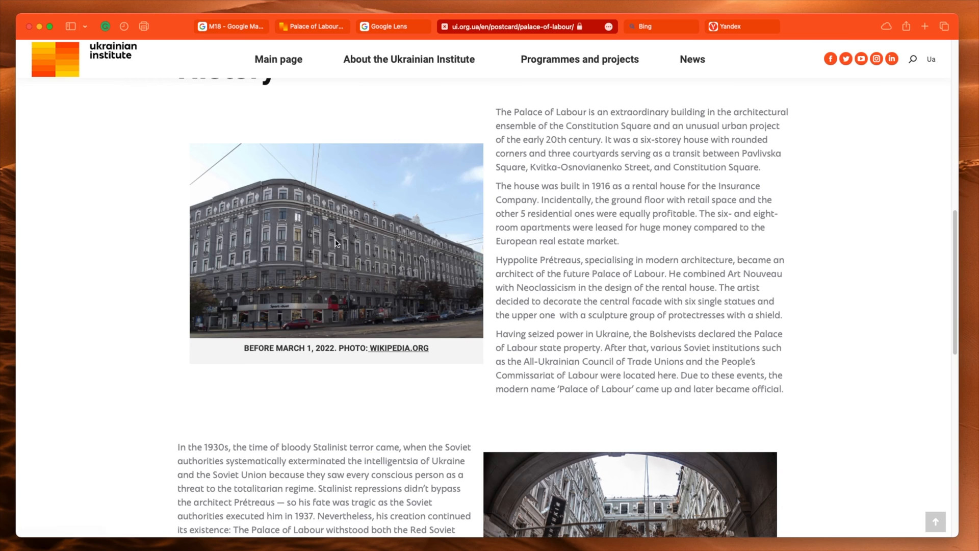
{"action": "scroll", "scroll_direction": "down", "scroll_amount": 3}
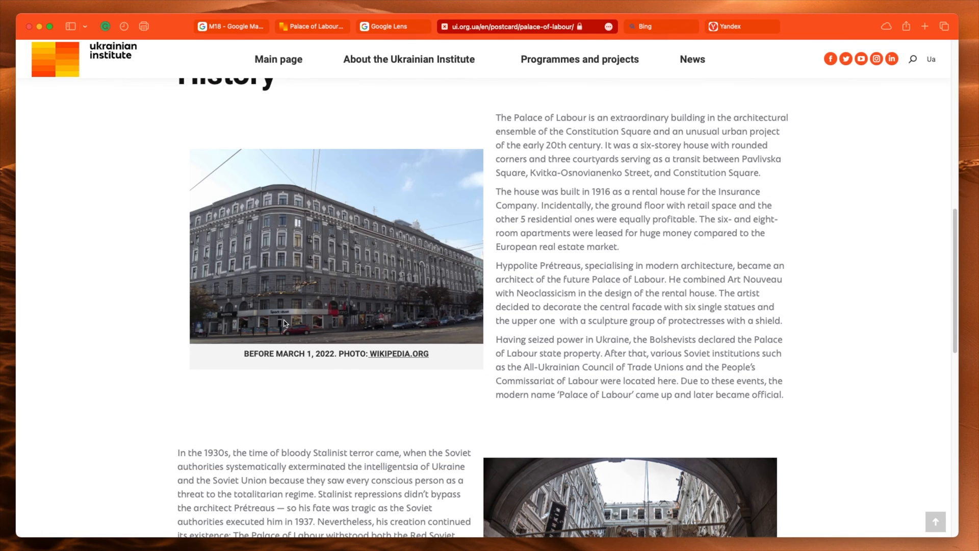
{"action": "mouse_move", "coordinate": [274, 355]}
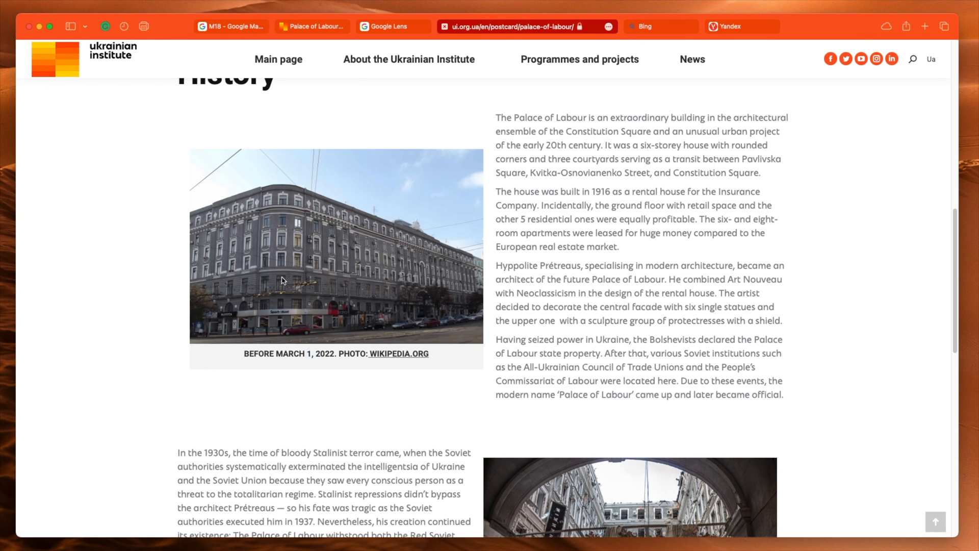
{"action": "mouse_move", "coordinate": [291, 322]}
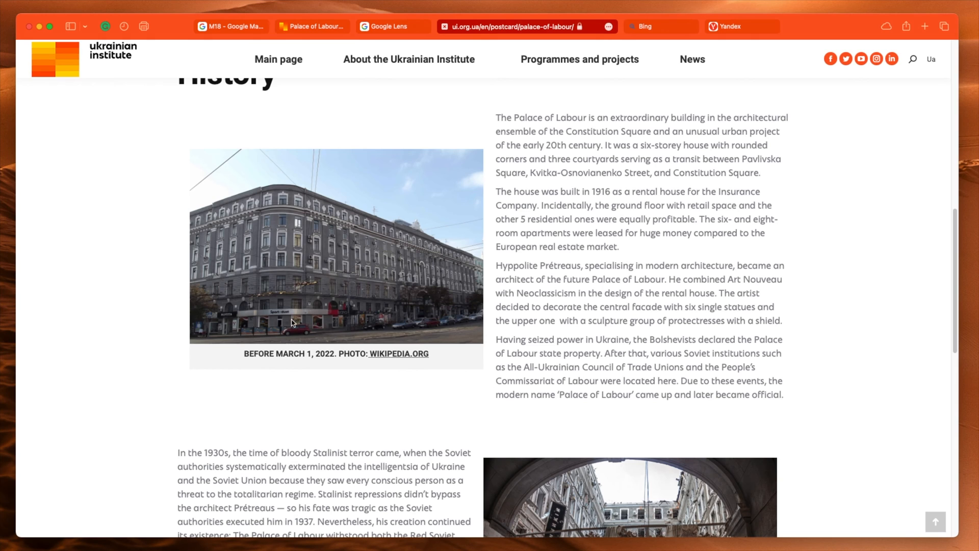
{"action": "mouse_move", "coordinate": [279, 318]}
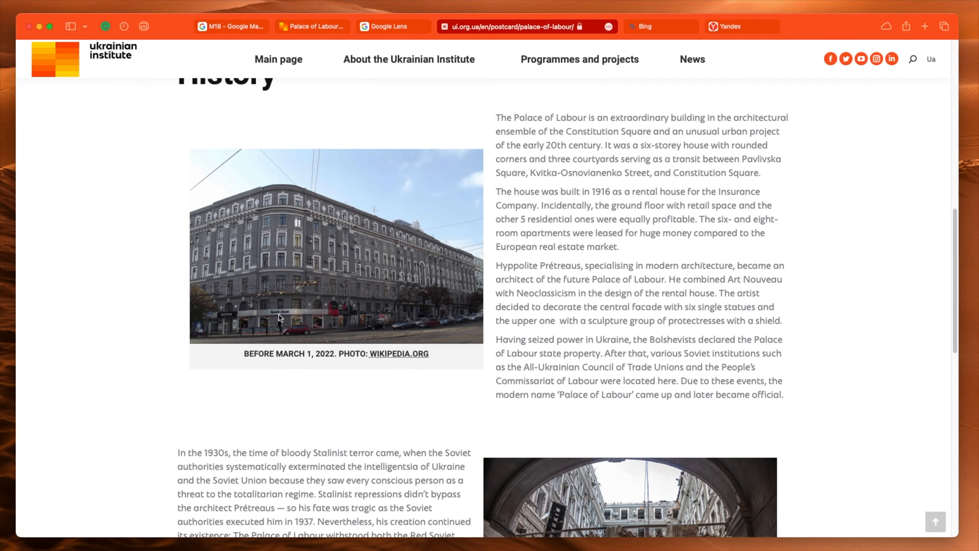
{"action": "mouse_move", "coordinate": [280, 299]}
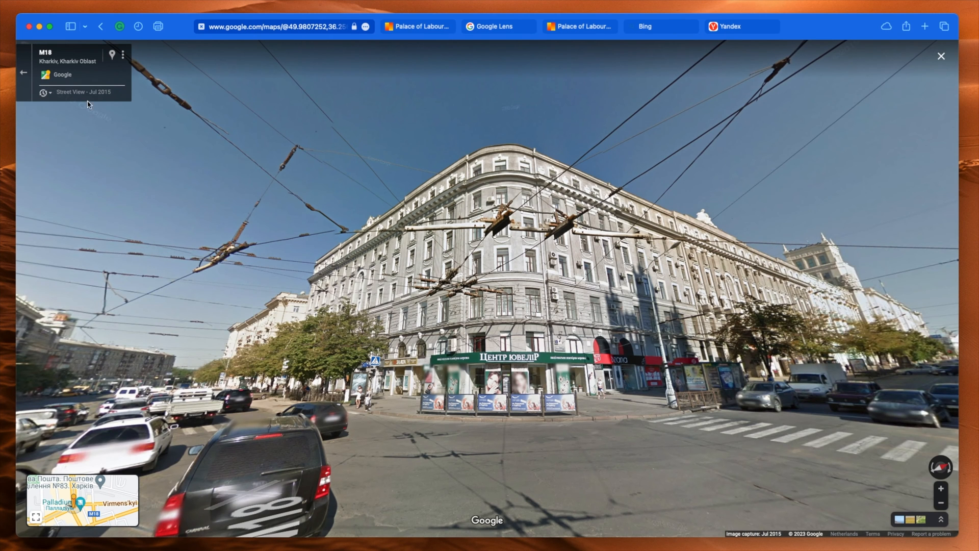
Compare the corner's October 2011 and June 2015 Street View imagery, then return to Google Lens.
{"action": "left_click", "coordinate": [83, 91]}
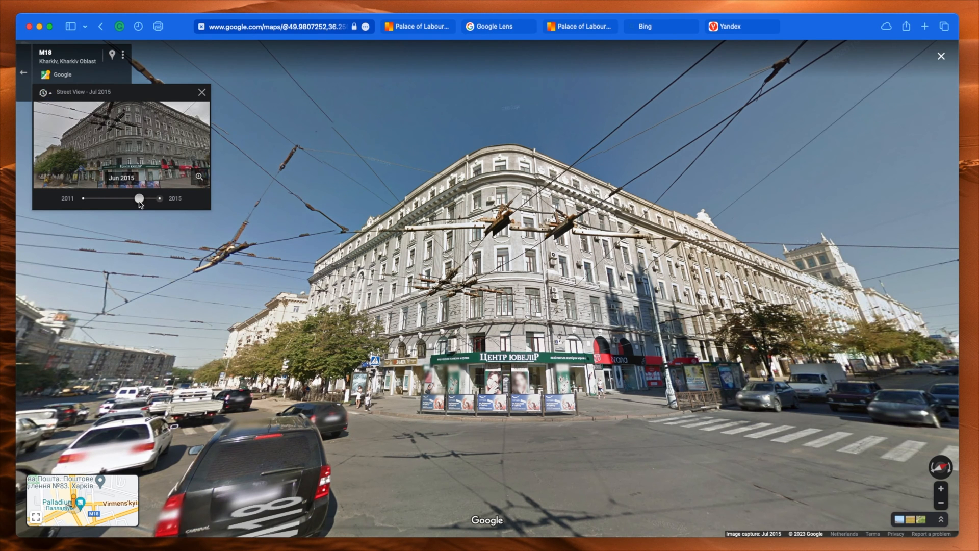
{"action": "left_click_drag", "start_coordinate": [139, 198], "coordinate": [83, 199]}
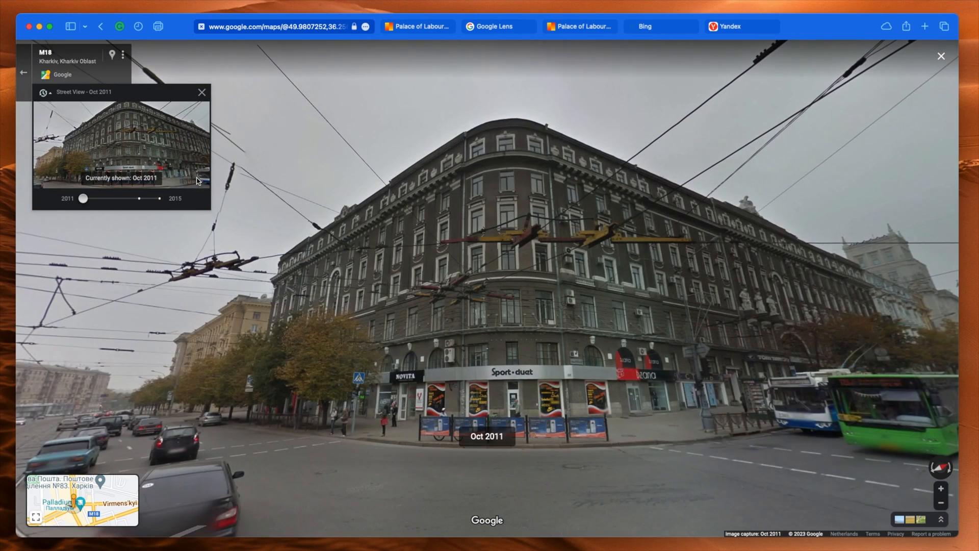
{"action": "mouse_move", "coordinate": [503, 439]}
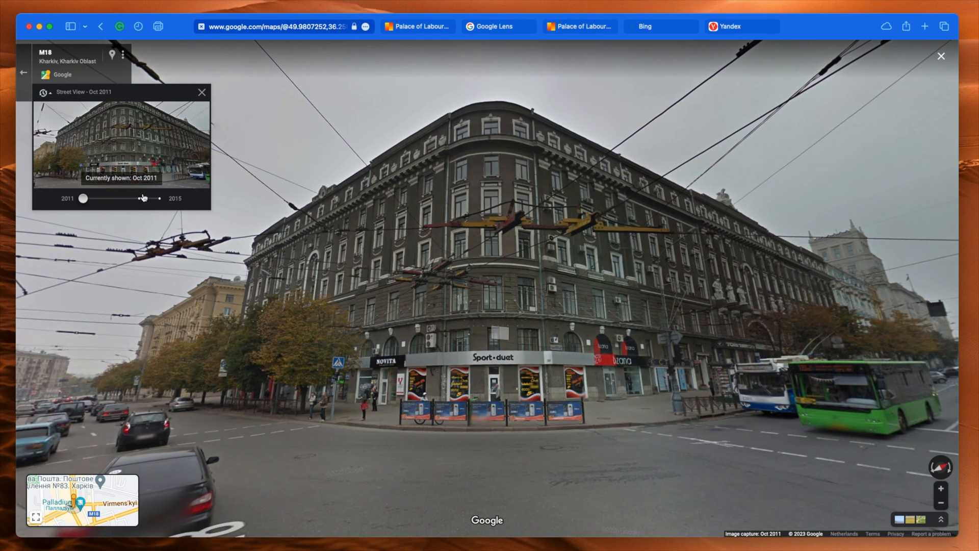
{"action": "left_click_drag", "start_coordinate": [83, 197], "coordinate": [139, 198]}
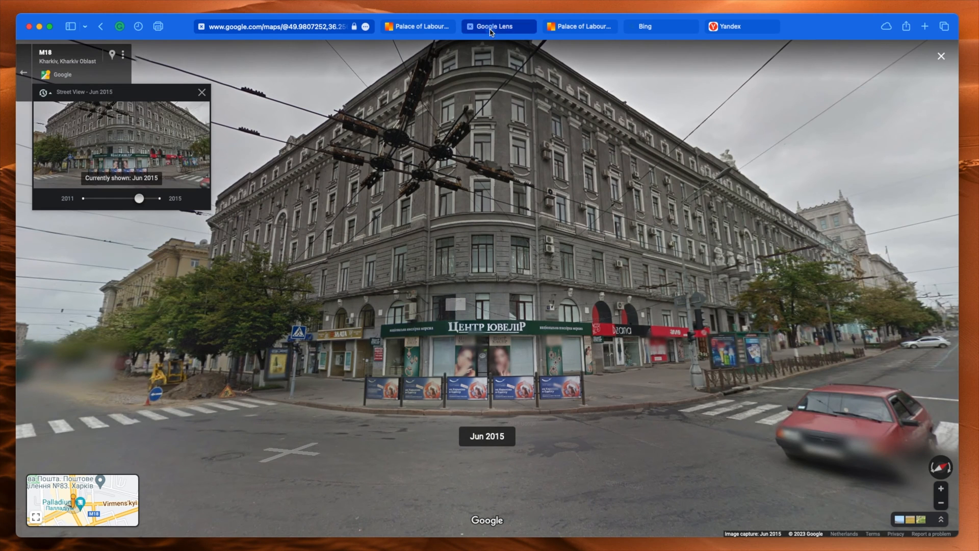
{"action": "left_click", "coordinate": [497, 26]}
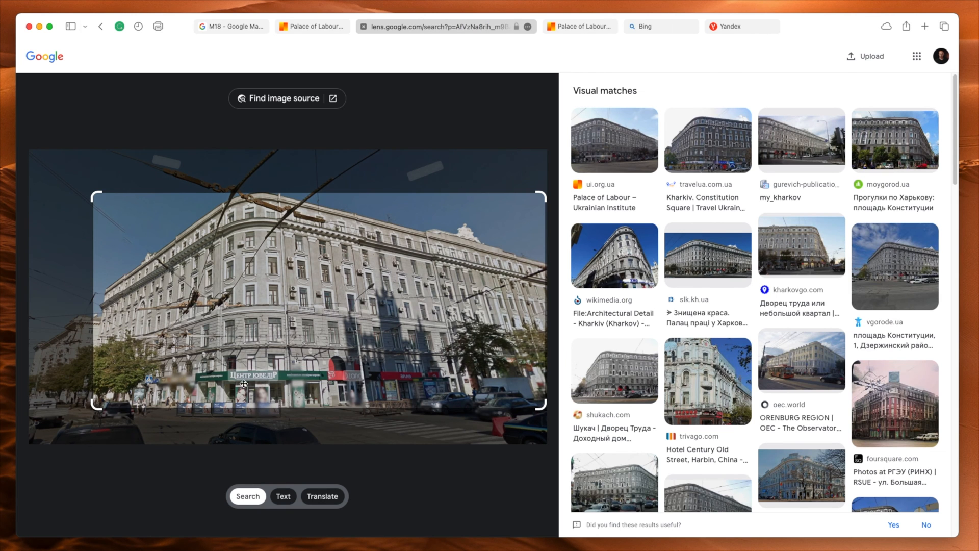
Read the storefront sign 'ЦЕНТР ЮВЕЛІР' with Lens Text and translate it to JEWELER CENTER.
{"action": "left_click", "coordinate": [283, 495]}
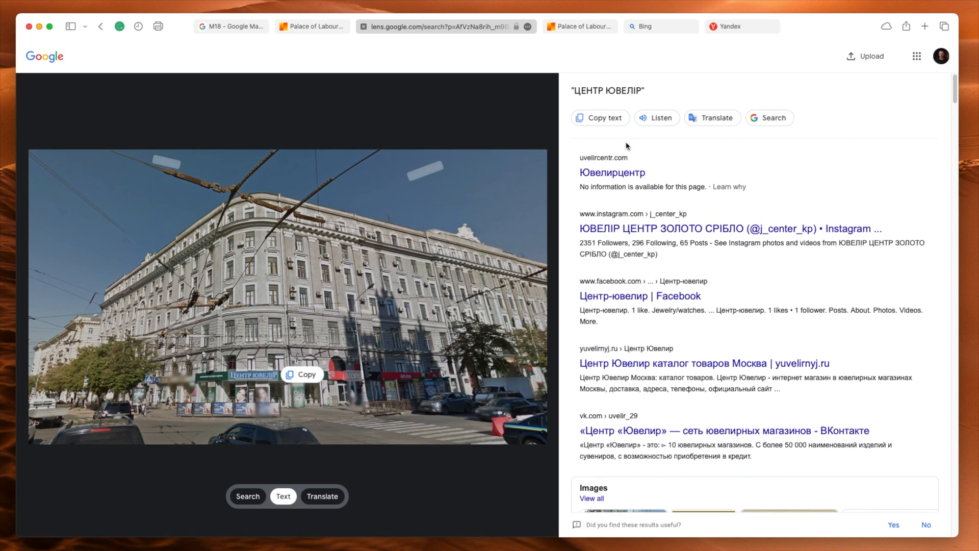
{"action": "left_click", "coordinate": [322, 496]}
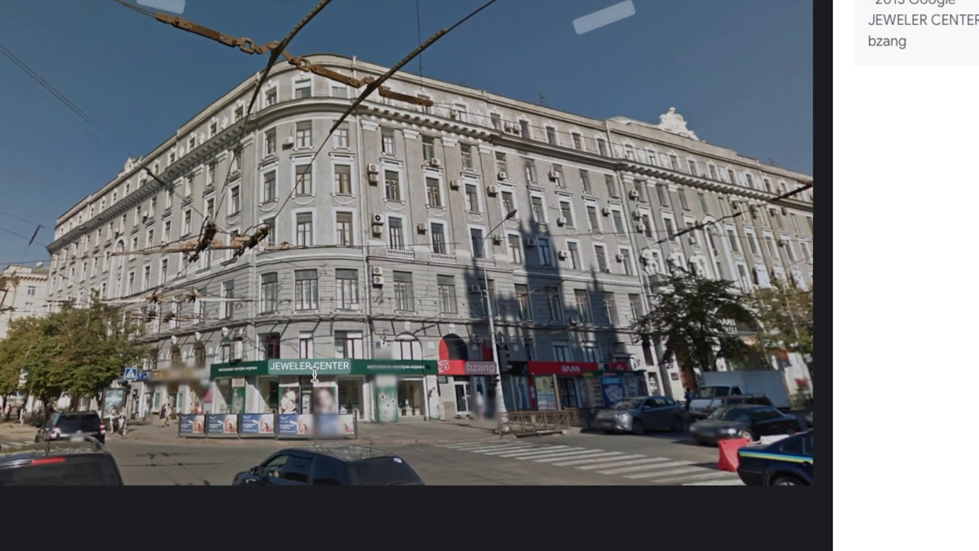
{"action": "double_click", "coordinate": [309, 365]}
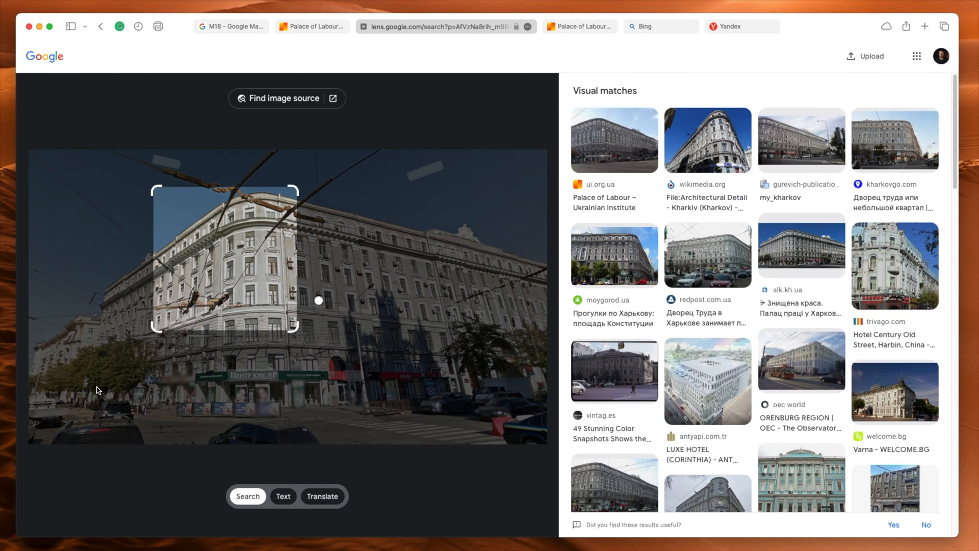
Narrow the Lens crop to the lower-left trees and scroll the generic street-scene matches.
{"action": "left_click_drag", "start_coordinate": [225, 259], "coordinate": [98, 377]}
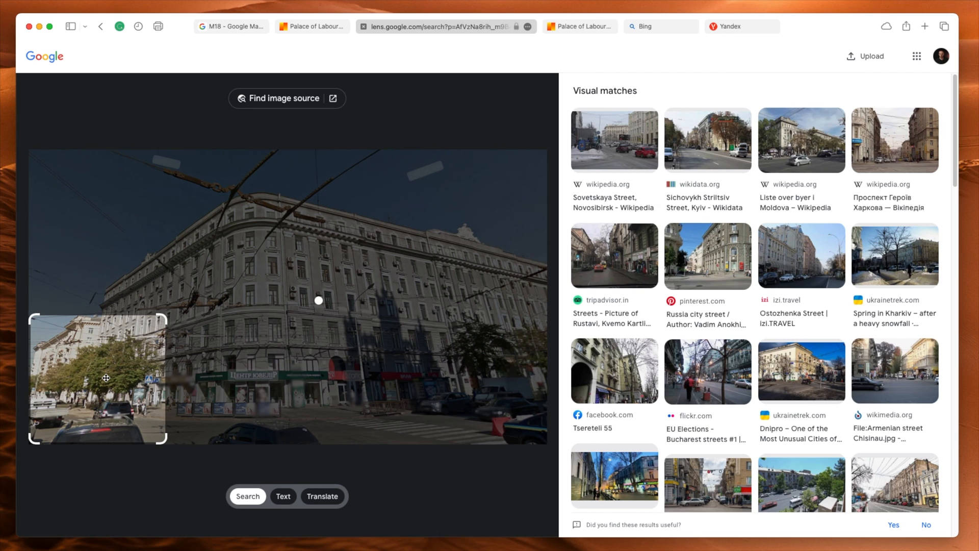
{"action": "mouse_move", "coordinate": [545, 188]}
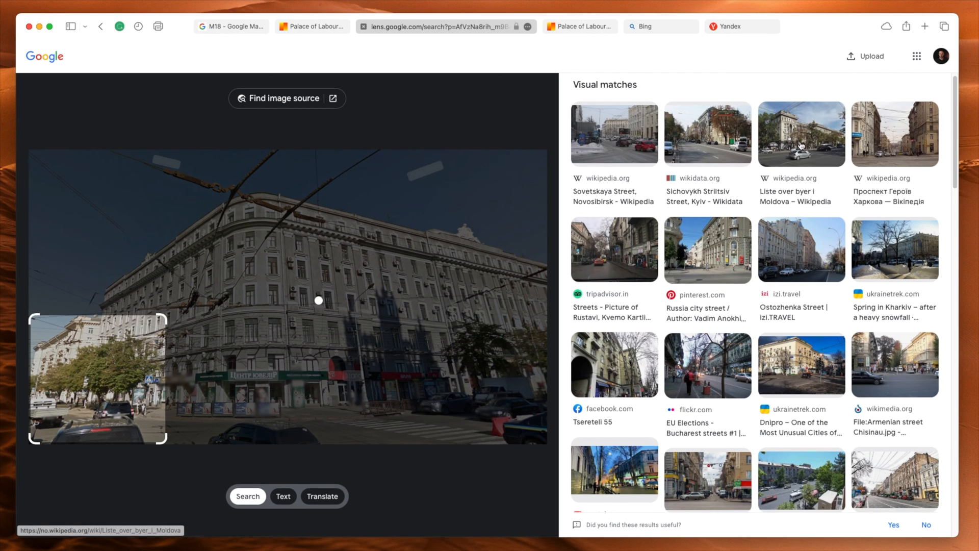
{"action": "scroll", "scroll_direction": "down", "scroll_amount": 3}
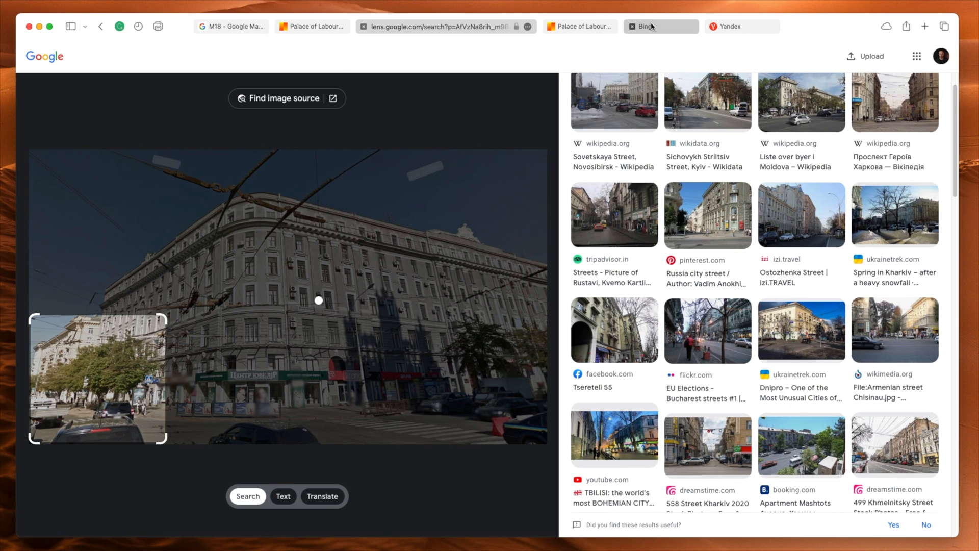
{"action": "left_click", "coordinate": [657, 26]}
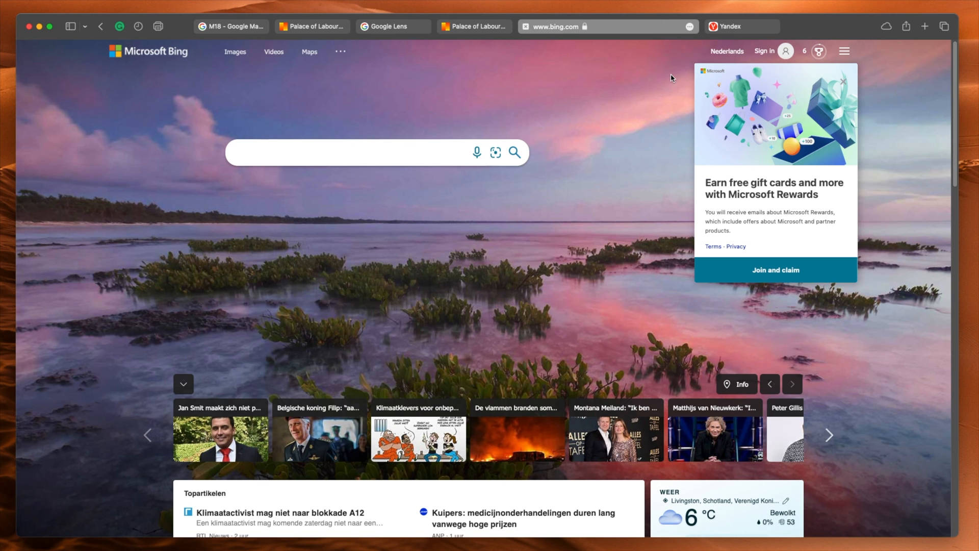
{"action": "mouse_move", "coordinate": [495, 152]}
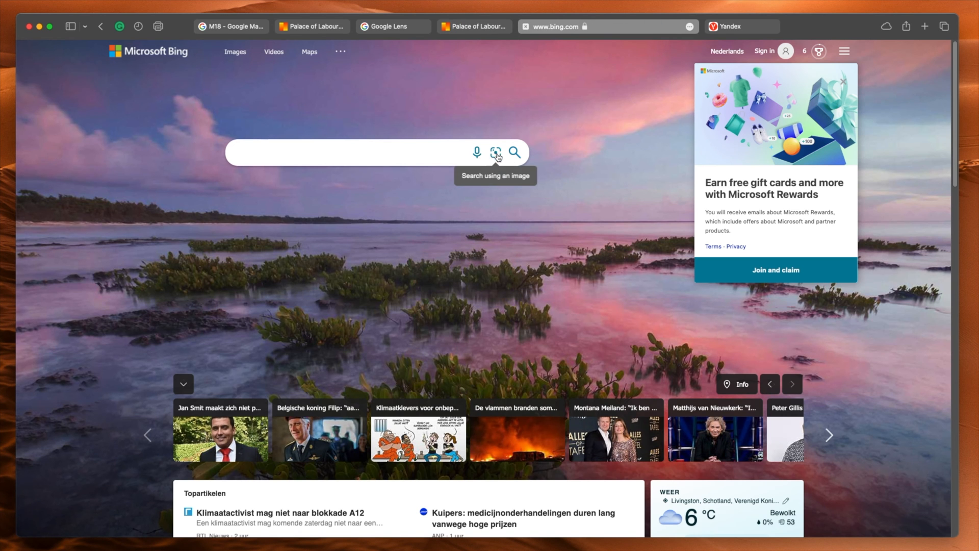
{"action": "mouse_move", "coordinate": [966, 170]}
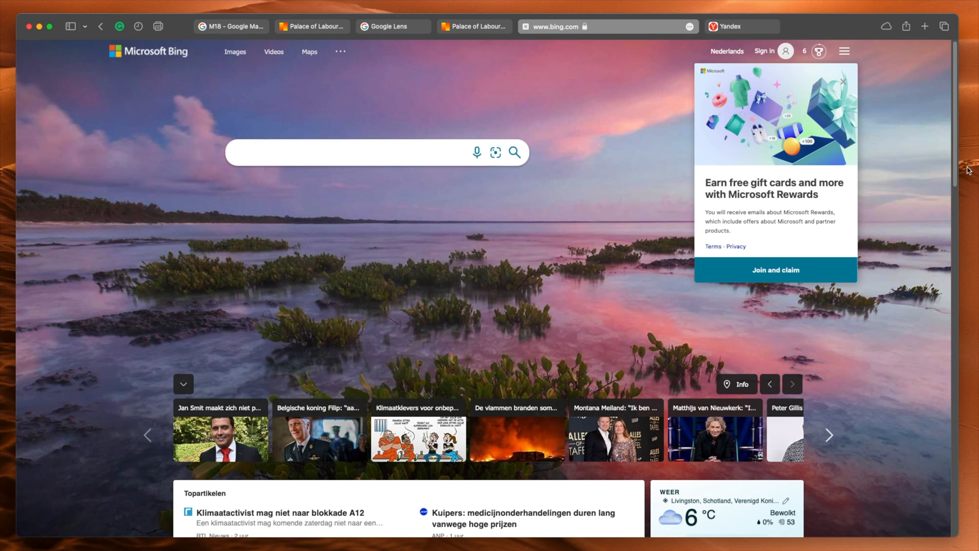
Upload the Street View screenshot through Bing's 'Search using an image' camera icon.
{"action": "left_click", "coordinate": [494, 152]}
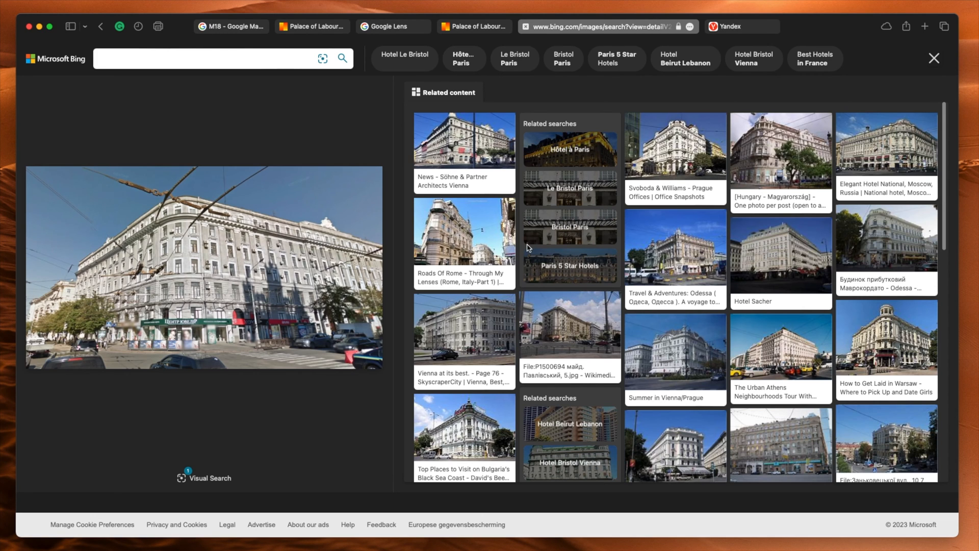
{"action": "mouse_move", "coordinate": [228, 451]}
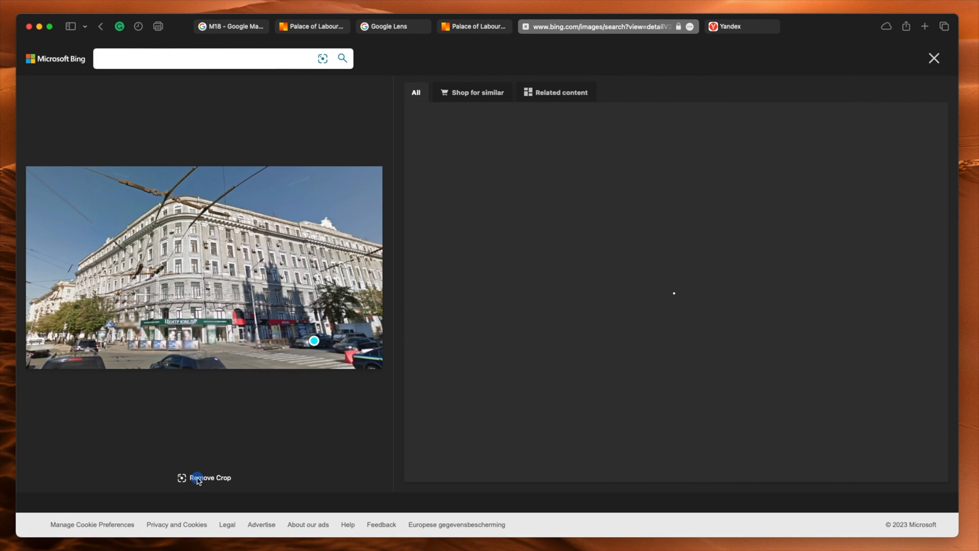
Crop Bing Visual Search to the building and browse look-alikes in Prague, Moscow and Vienna.
{"action": "left_click", "coordinate": [561, 92]}
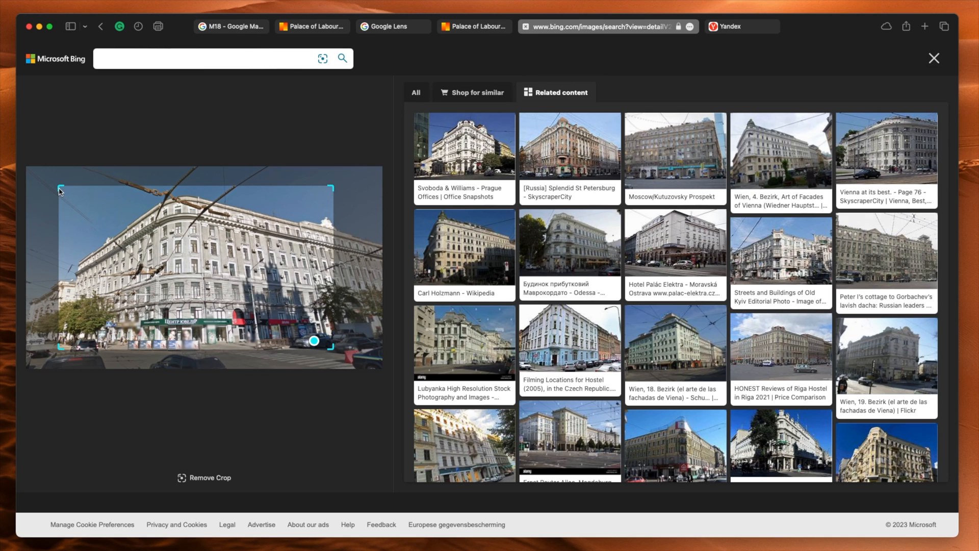
{"action": "mouse_move", "coordinate": [287, 233]}
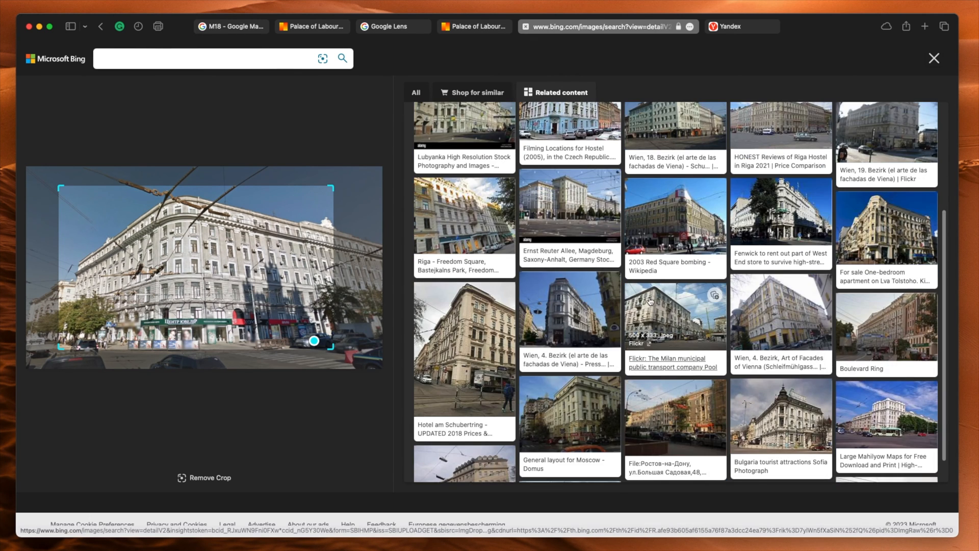
{"action": "scroll", "scroll_direction": "down", "scroll_amount": 3}
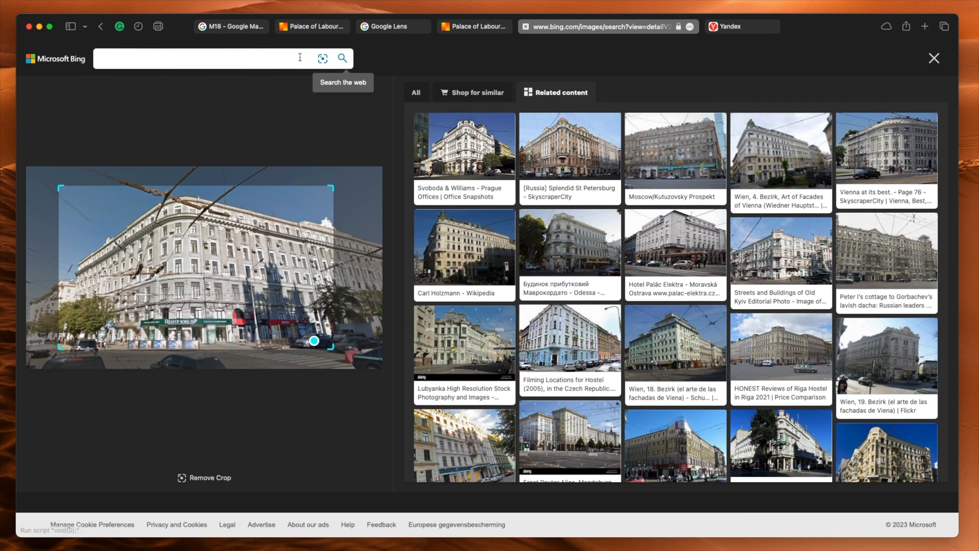
{"action": "left_click", "coordinate": [409, 26]}
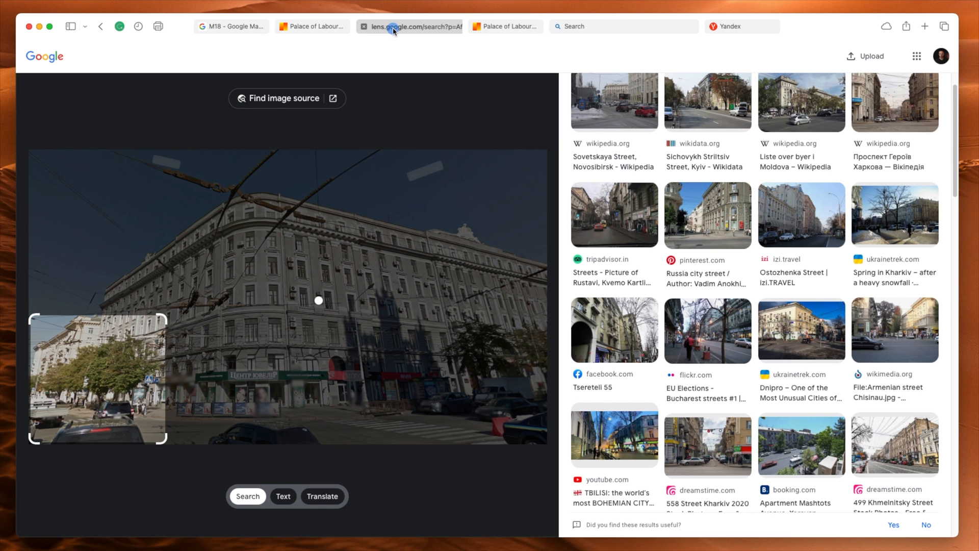
{"action": "mouse_move", "coordinate": [287, 98]}
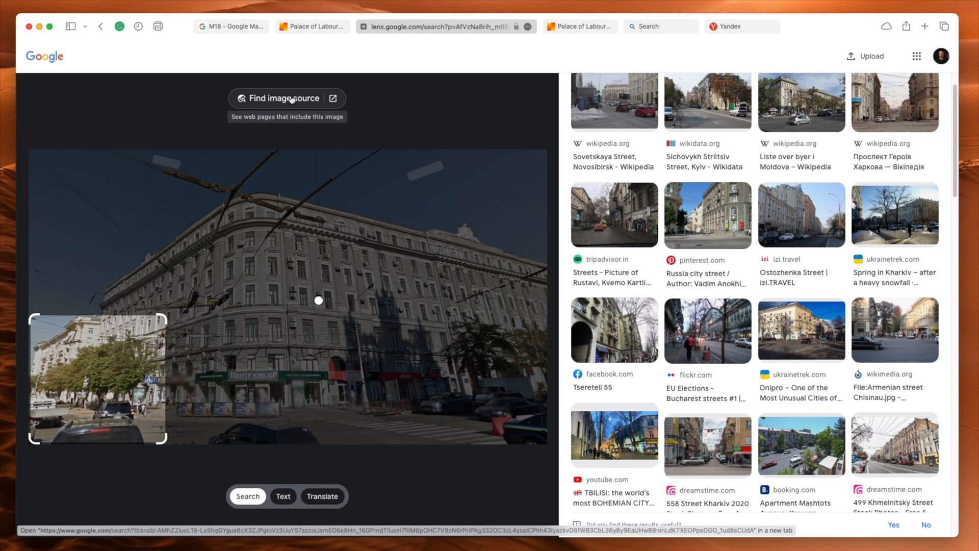
Run Google's 'Find image source' on the screenshot and refine it with the word 'ukraine'.
{"action": "left_click", "coordinate": [286, 98]}
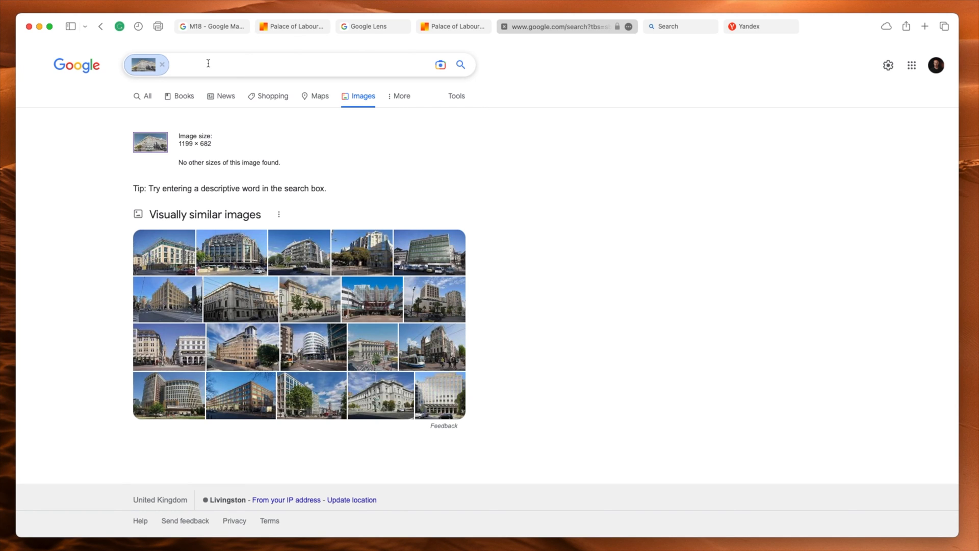
{"action": "type", "text": "ukraine"}
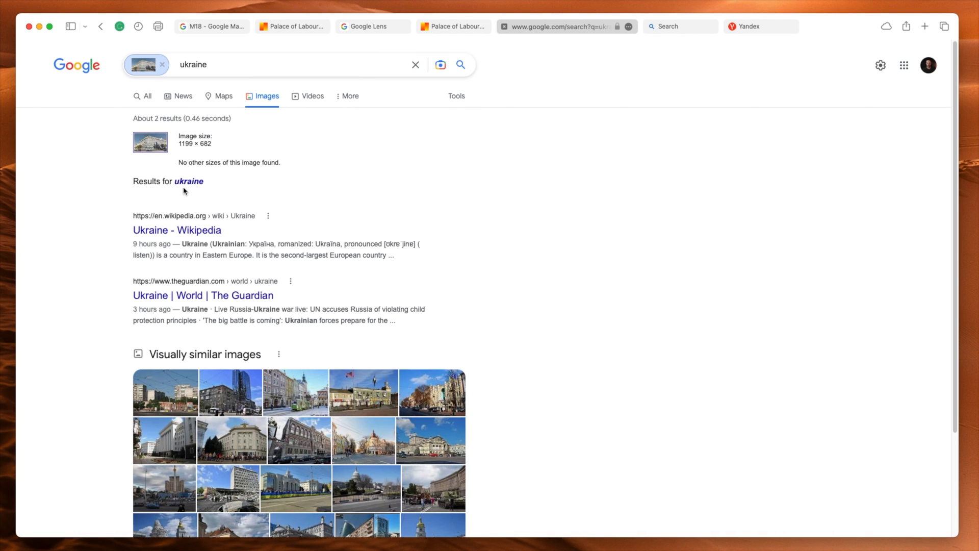
{"action": "scroll", "scroll_direction": "down", "scroll_amount": 3}
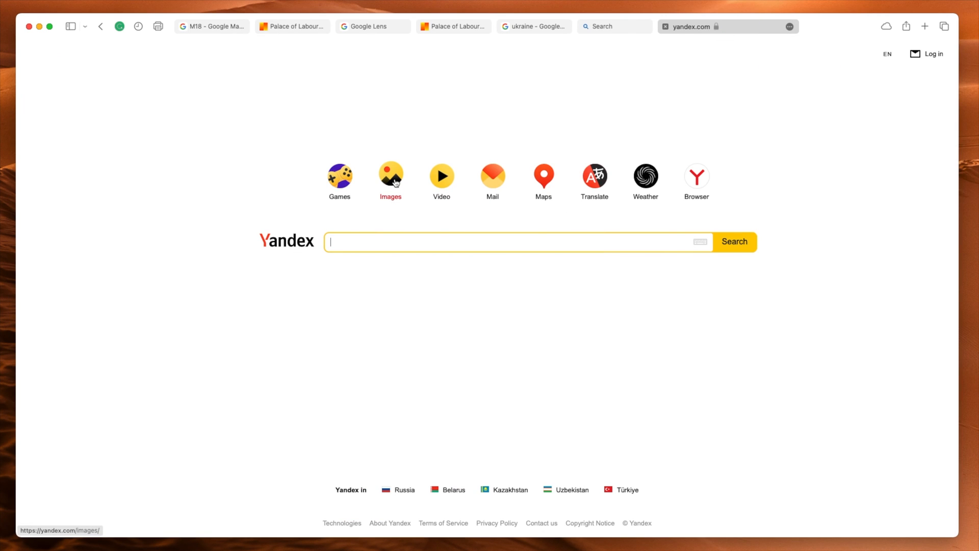
{"action": "mouse_move", "coordinate": [397, 184]}
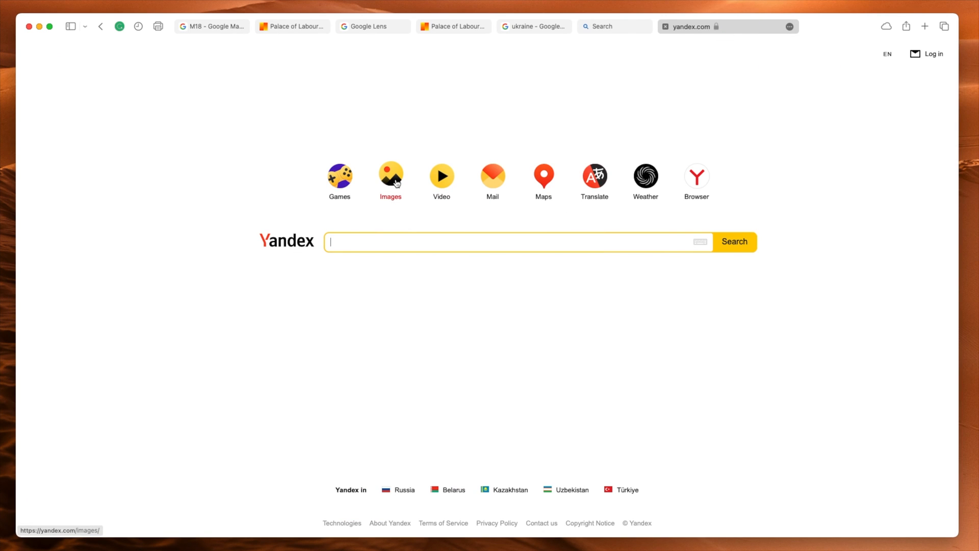
Open Yandex Images and upload the screenshot through the search bar's camera icon.
{"action": "left_click", "coordinate": [390, 176]}
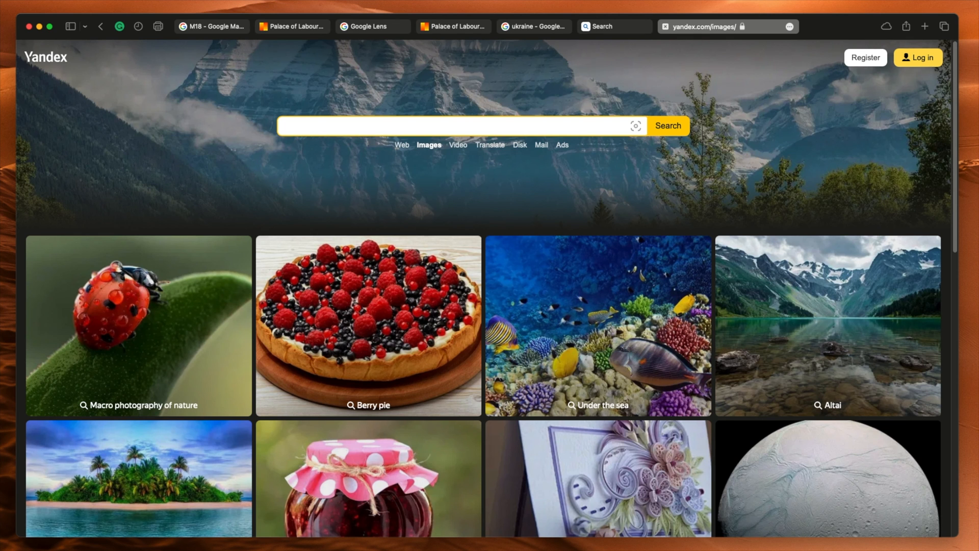
{"action": "left_click", "coordinate": [635, 126]}
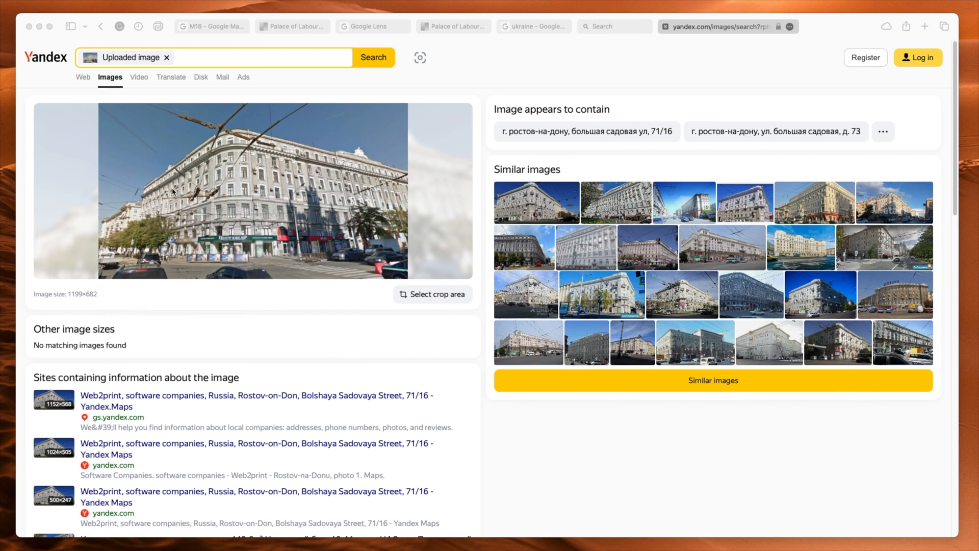
Scroll through the Yandex results and open one of the similar photos in a new tab.
{"action": "scroll", "scroll_direction": "down", "scroll_amount": 3}
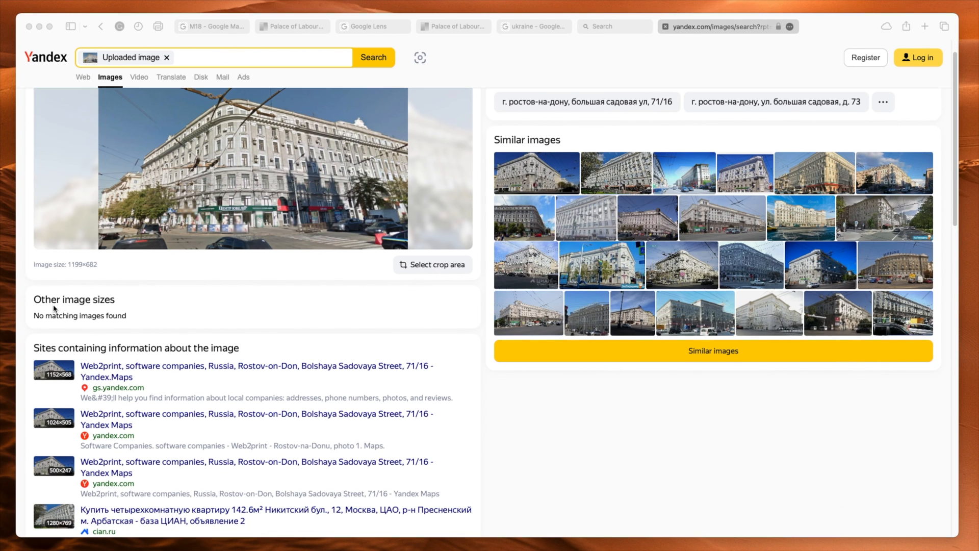
{"action": "scroll", "scroll_direction": "down", "scroll_amount": 3}
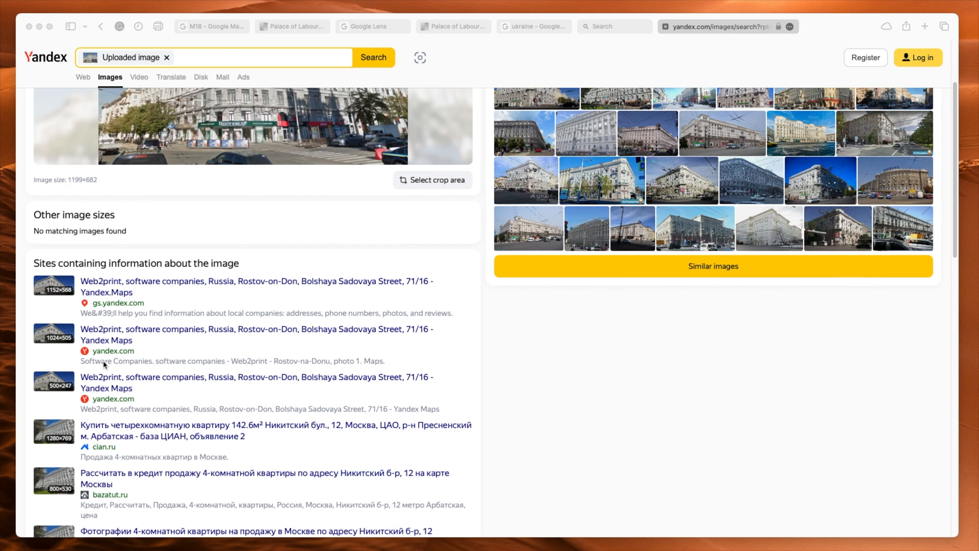
{"action": "scroll", "scroll_direction": "down", "scroll_amount": 3}
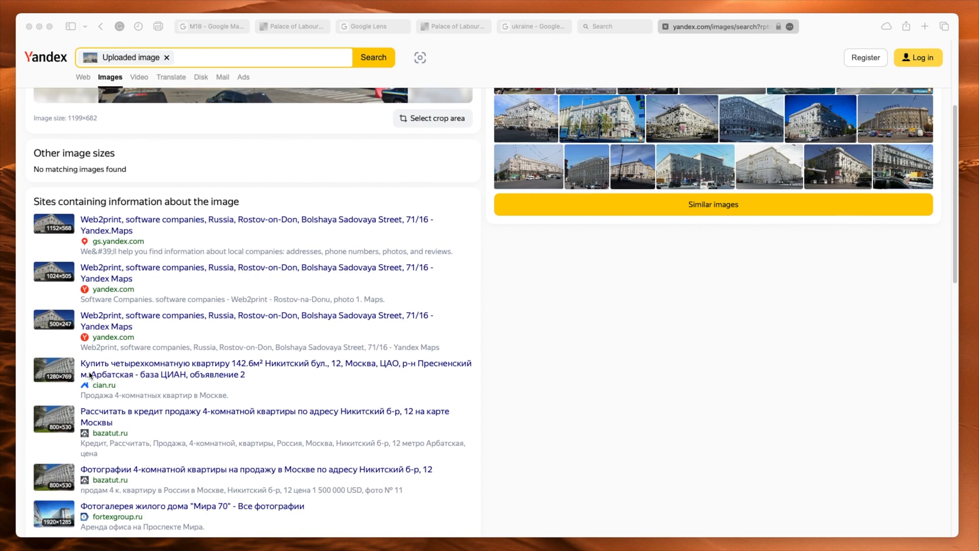
{"action": "scroll", "scroll_direction": "down", "scroll_amount": 3}
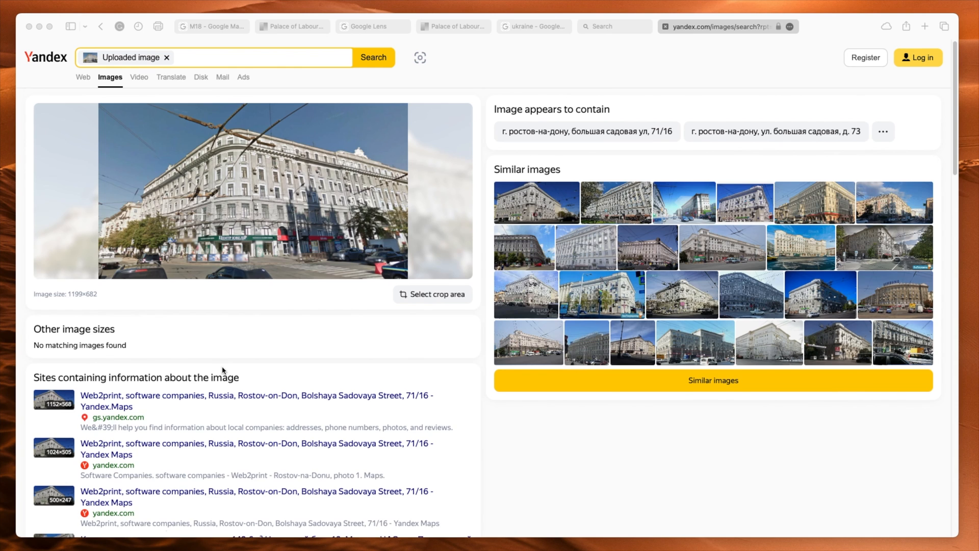
{"action": "scroll", "scroll_direction": "down", "scroll_amount": 3}
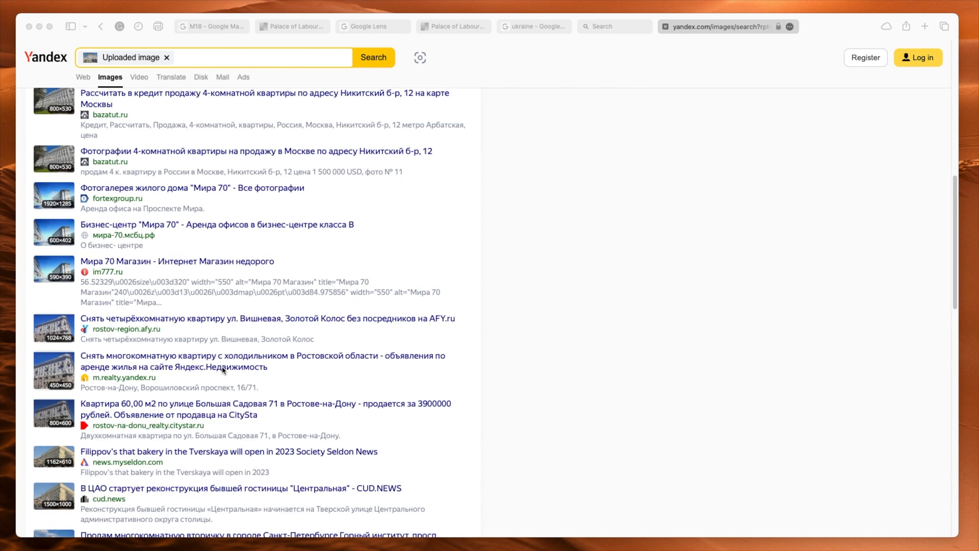
{"action": "scroll", "scroll_direction": "down", "scroll_amount": 3}
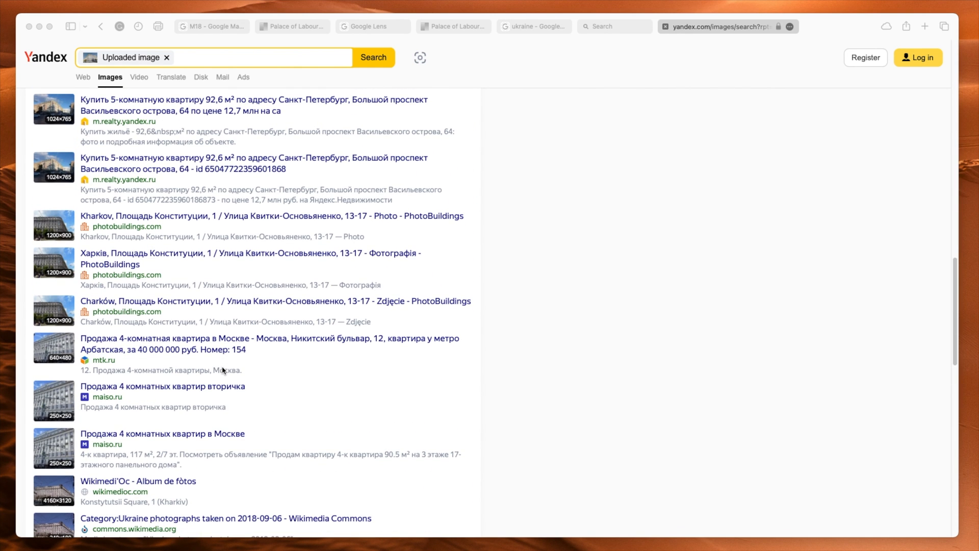
{"action": "mouse_move", "coordinate": [67, 322]}
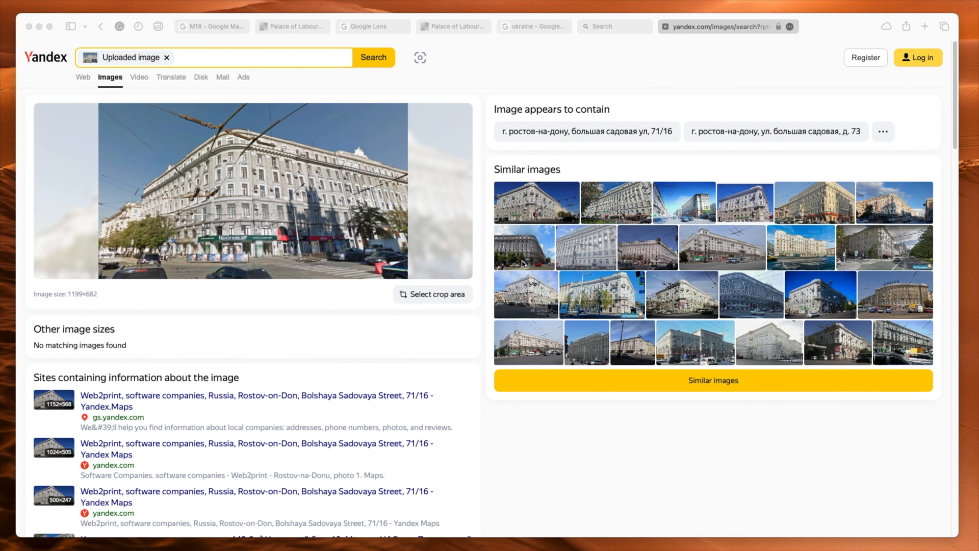
{"action": "mouse_move", "coordinate": [517, 259]}
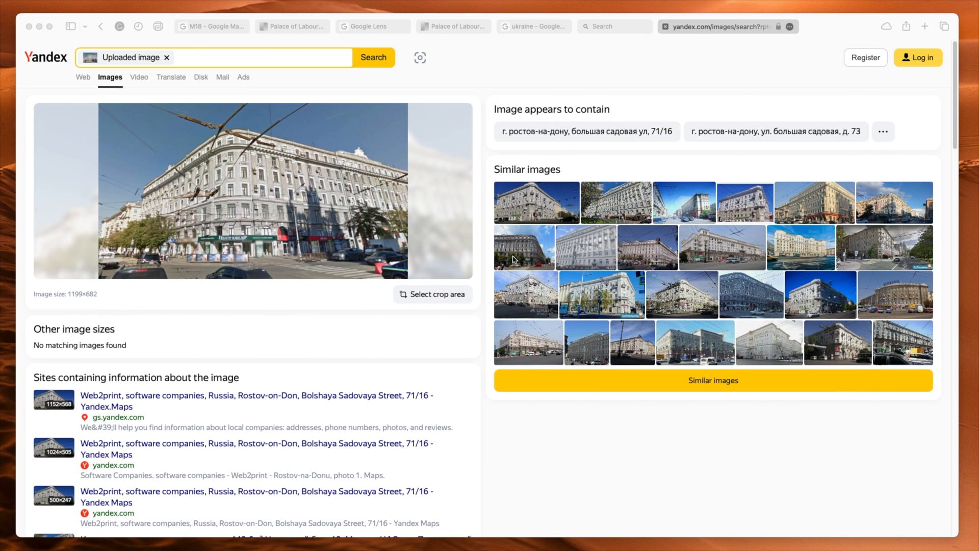
{"action": "right_click", "coordinate": [515, 247]}
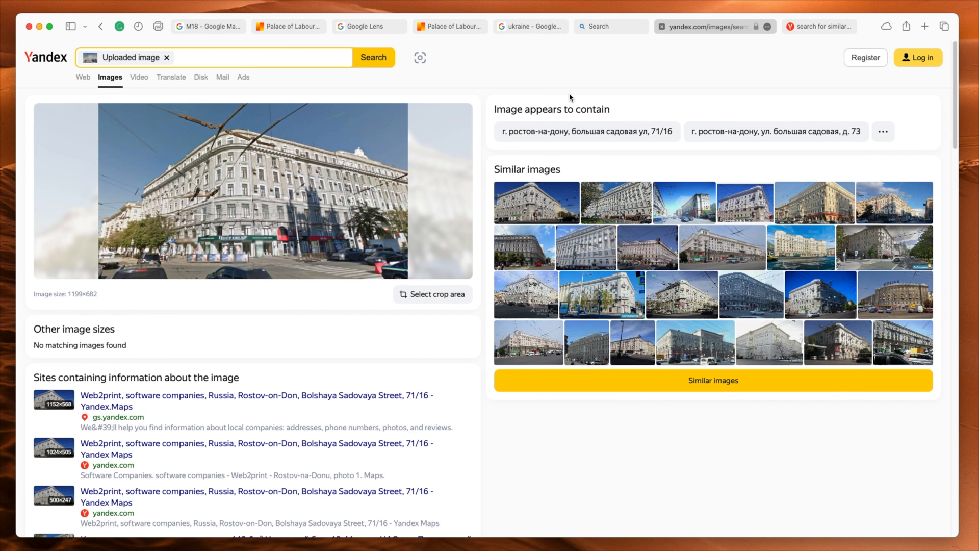
{"action": "mouse_move", "coordinate": [672, 80]}
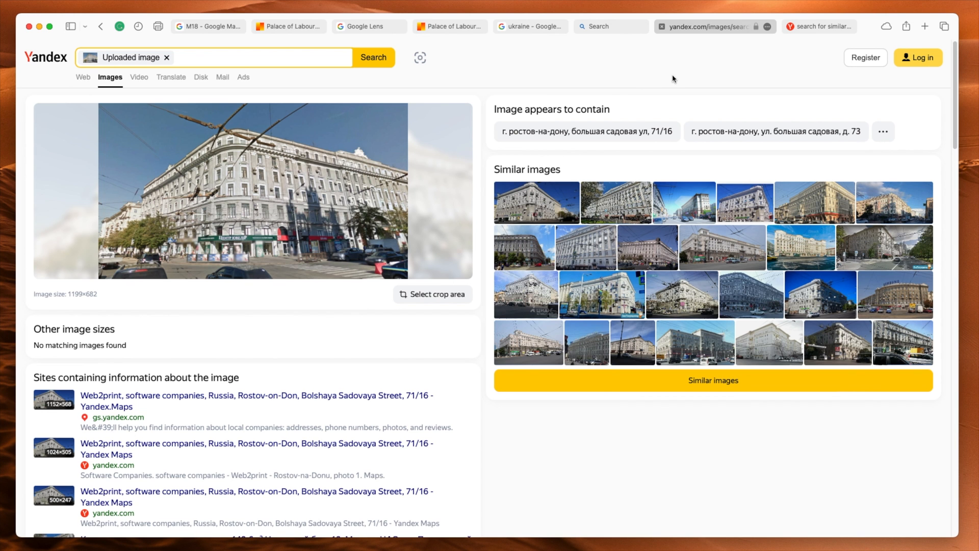